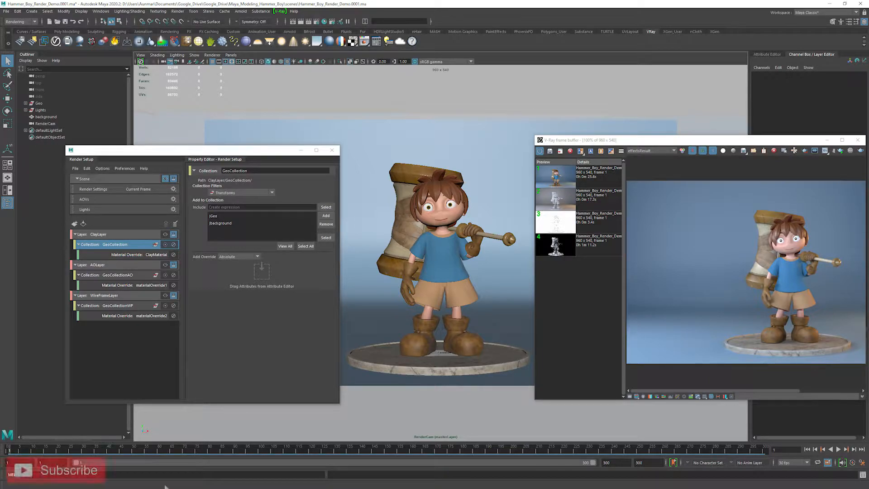
Close the finished demo's Render Setup, leaving the grey character scene and earlier renders shown
left_click(53, 470)
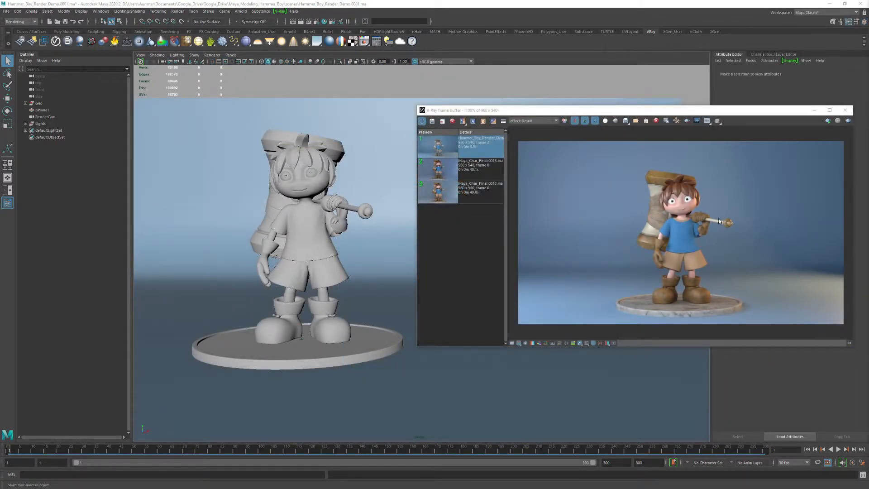
mouse_move(315, 124)
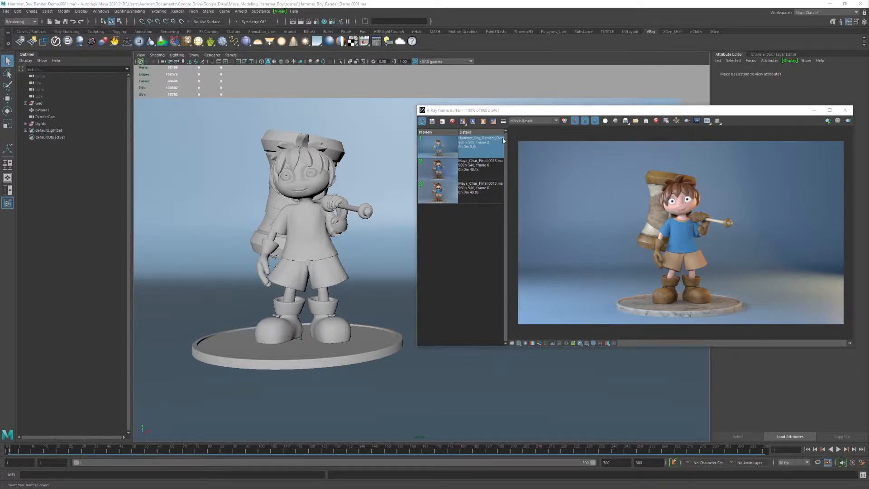
mouse_move(623, 132)
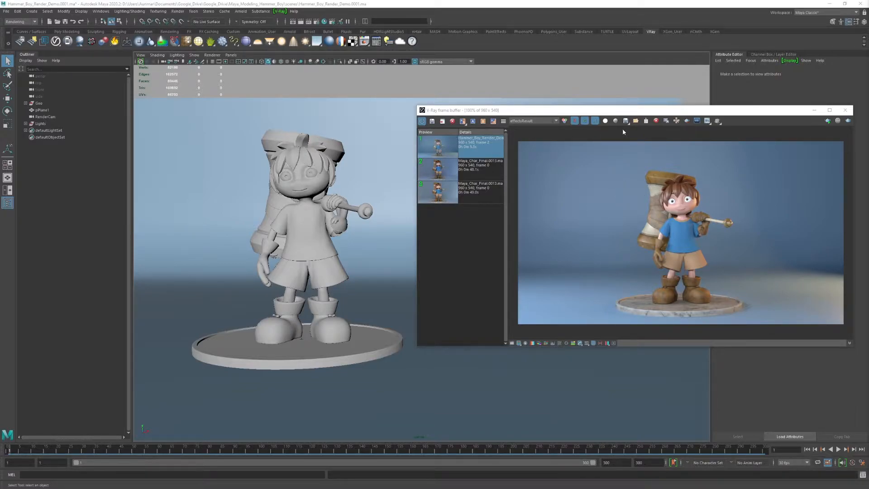
mouse_move(809, 133)
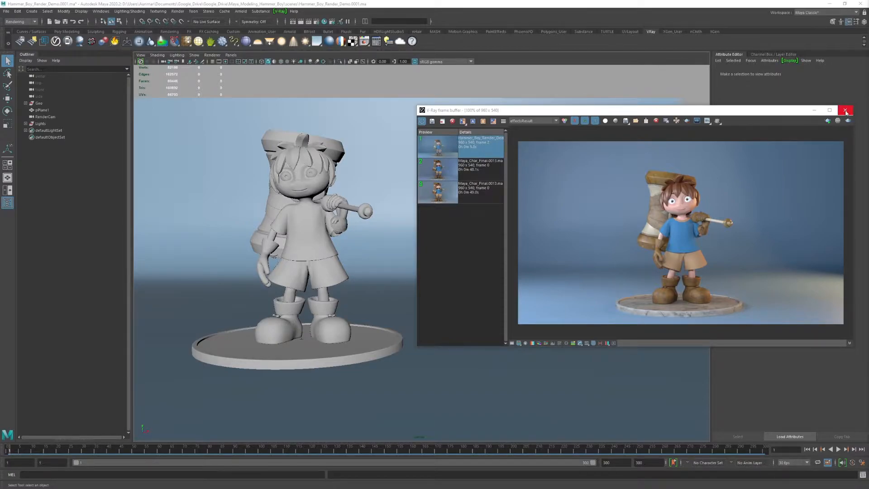
Close the V-Ray Frame Buffer and bring up an empty Render Setup editor
left_click(844, 109)
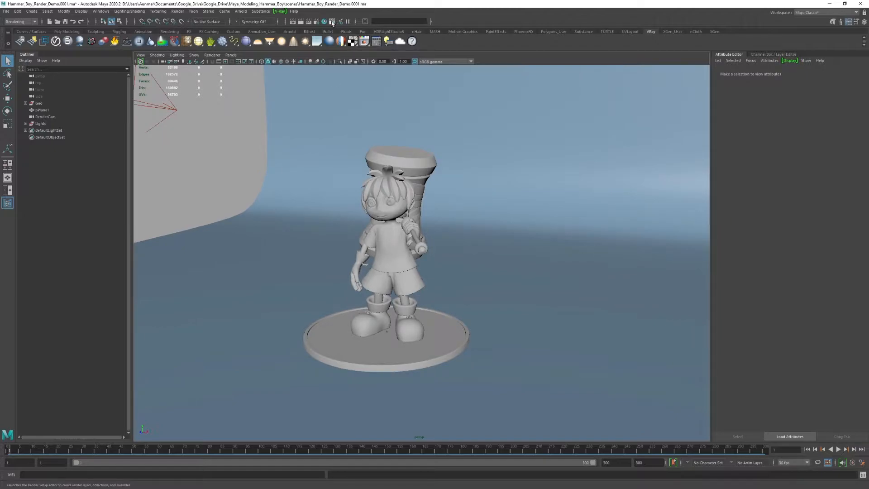
mouse_move(332, 21)
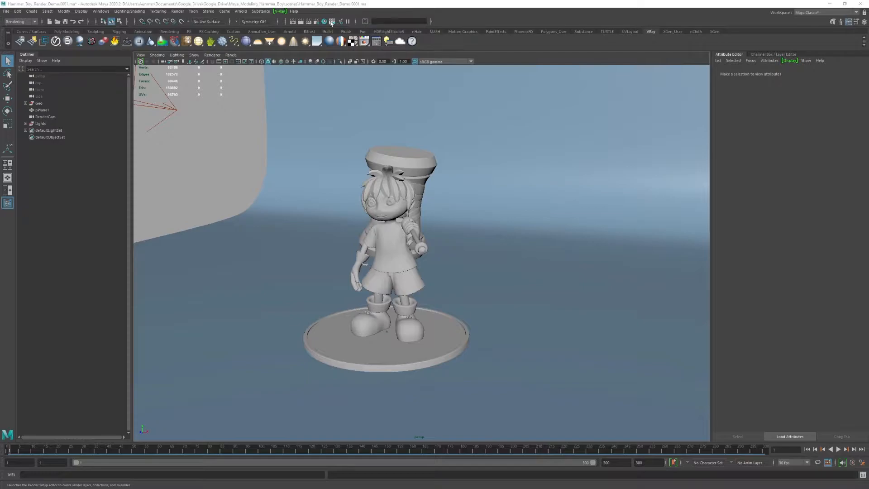
left_click(331, 22)
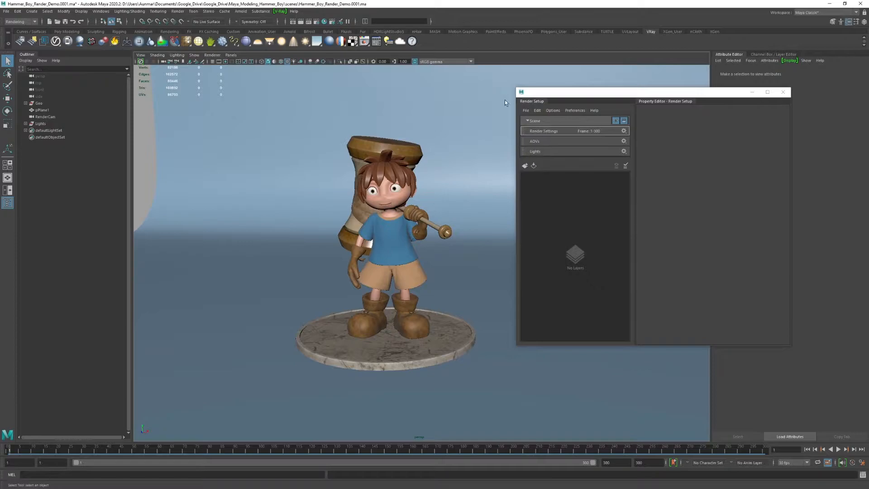
mouse_move(565, 131)
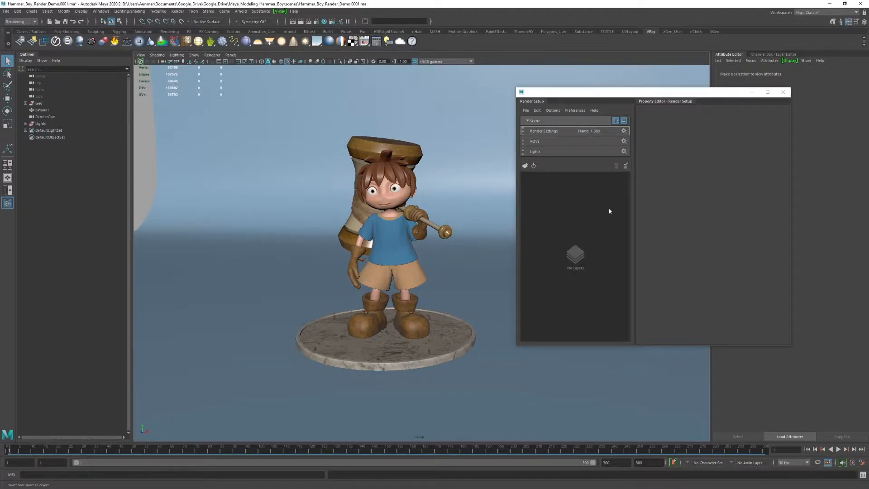
Create render layer ClayLayer with a GeoCollection containing Geo and pPlane1
left_click(524, 165)
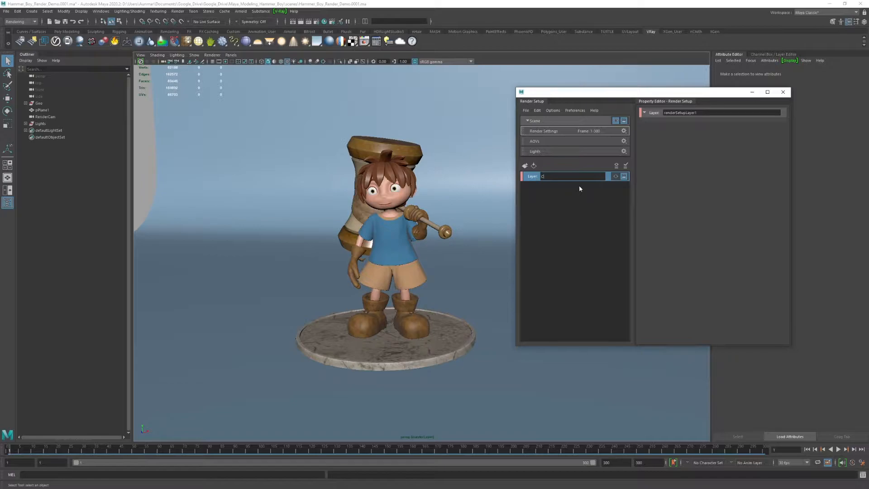
type("ClayLayer")
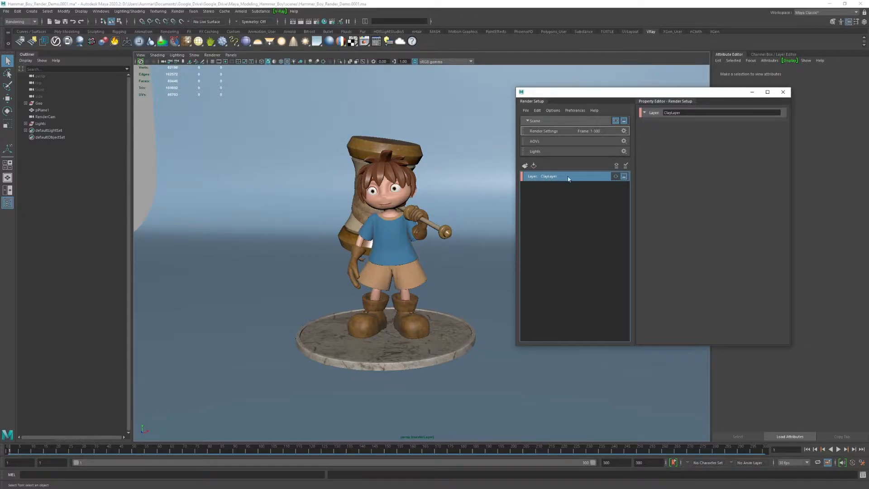
right_click(548, 176)
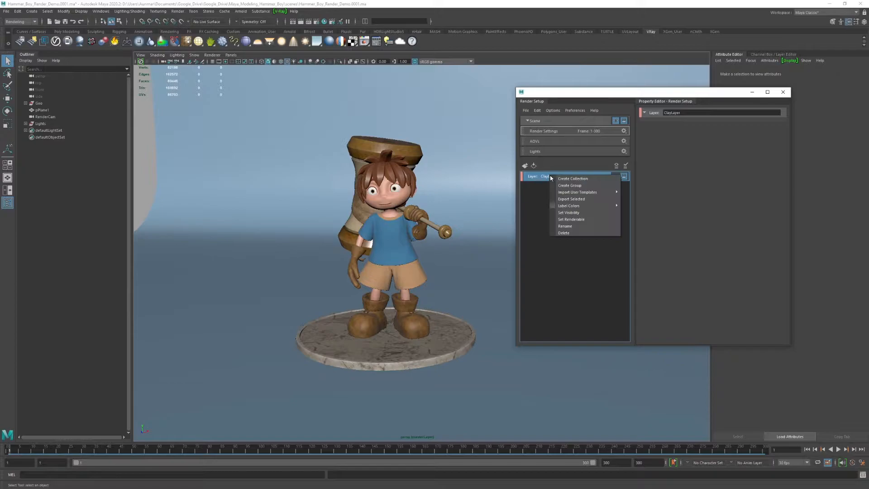
left_click(573, 178)
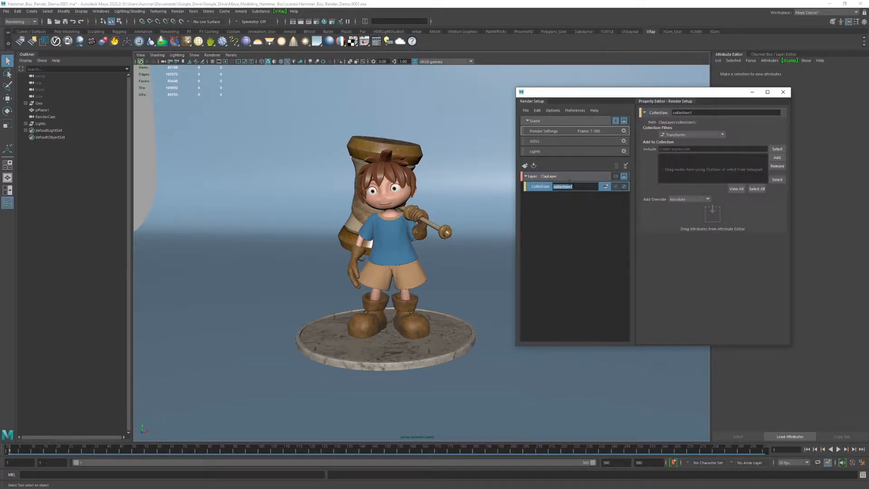
type("GeoC")
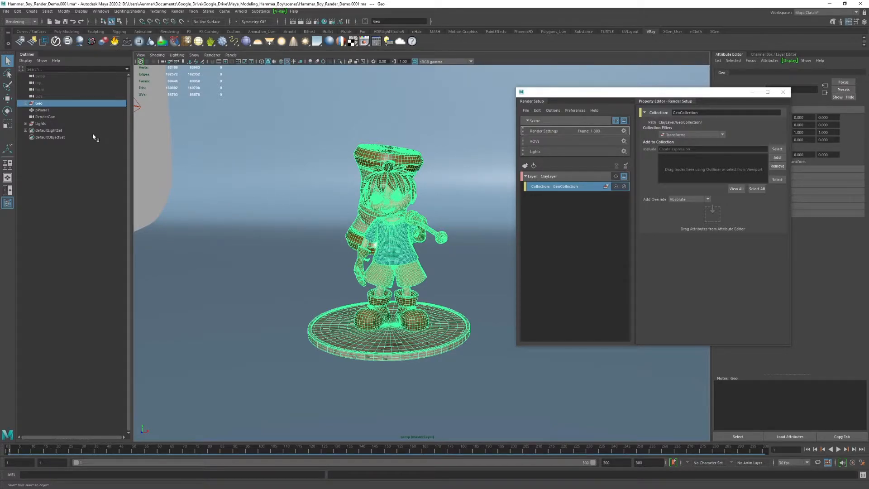
left_click(42, 109)
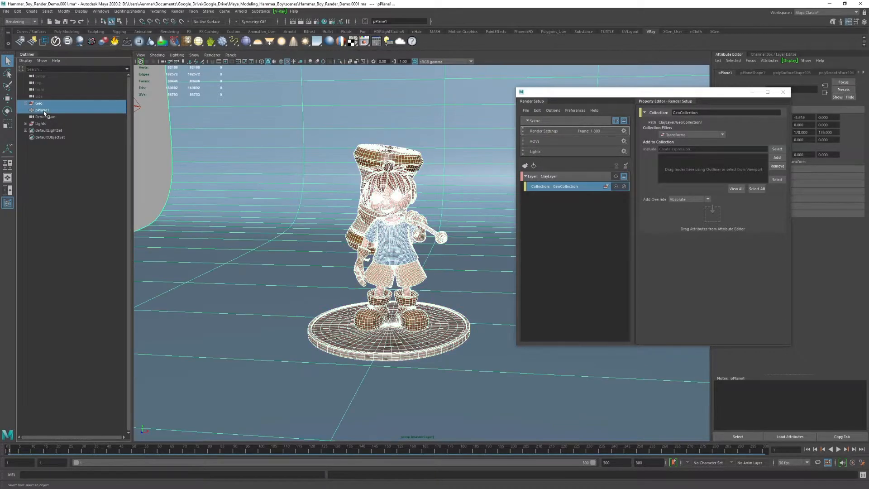
mouse_move(42, 109)
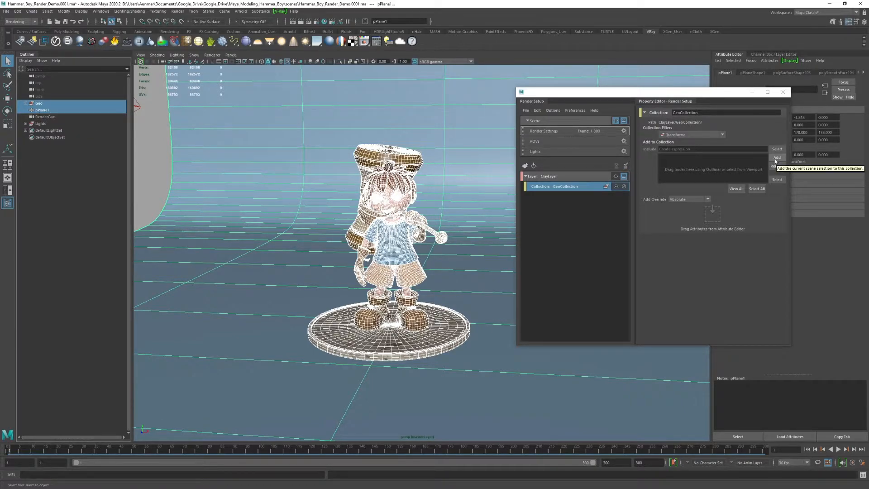
left_click(777, 157)
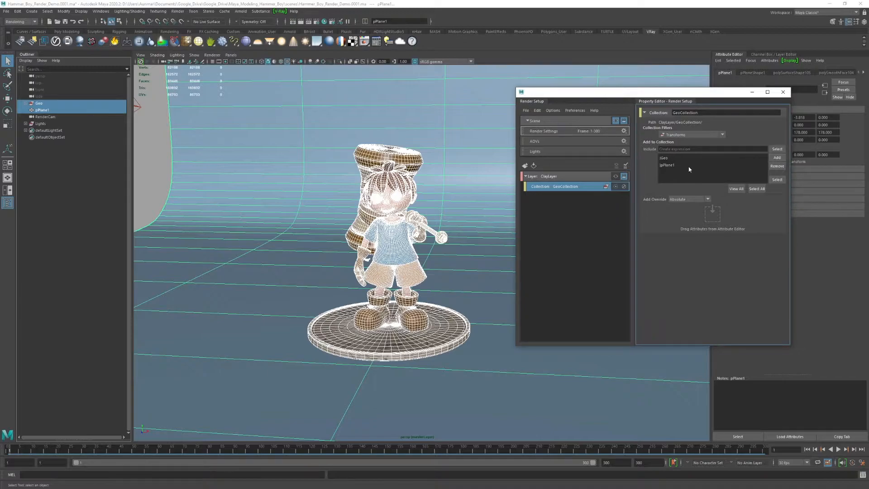
mouse_move(441, 211)
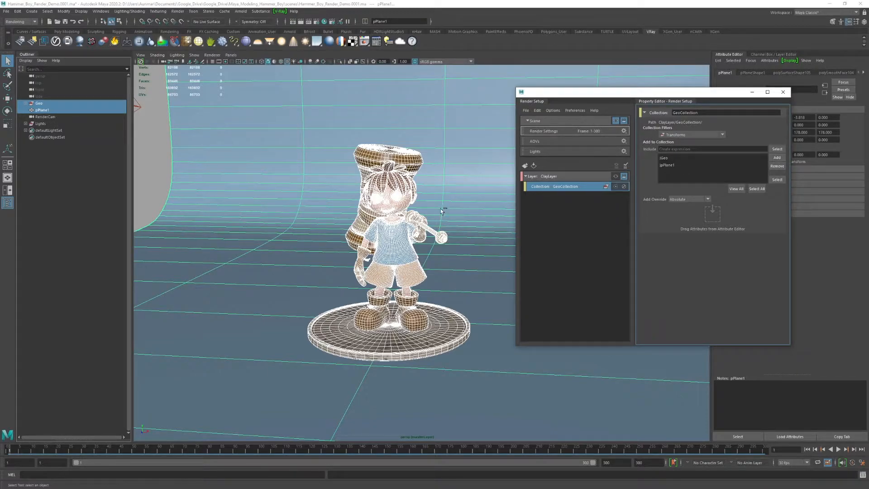
mouse_move(159, 164)
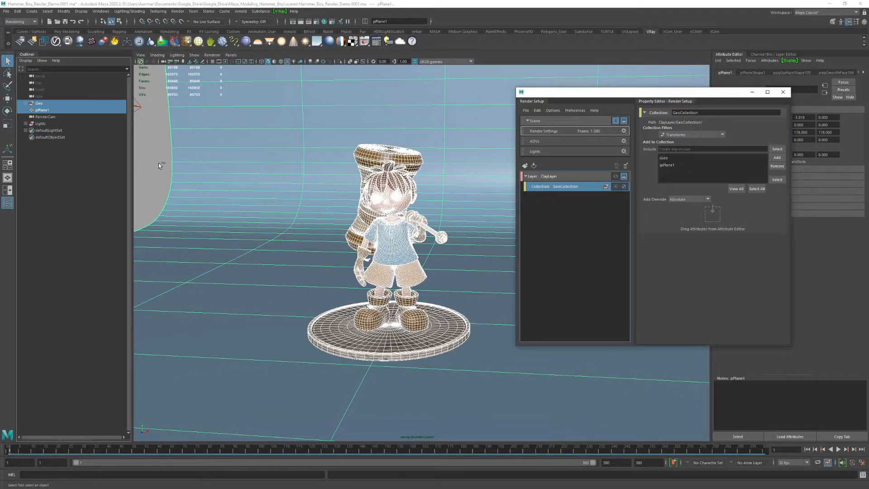
Add a material override named ClayMaterial to GeoCollection and bring up the Hypershade
right_click(565, 186)
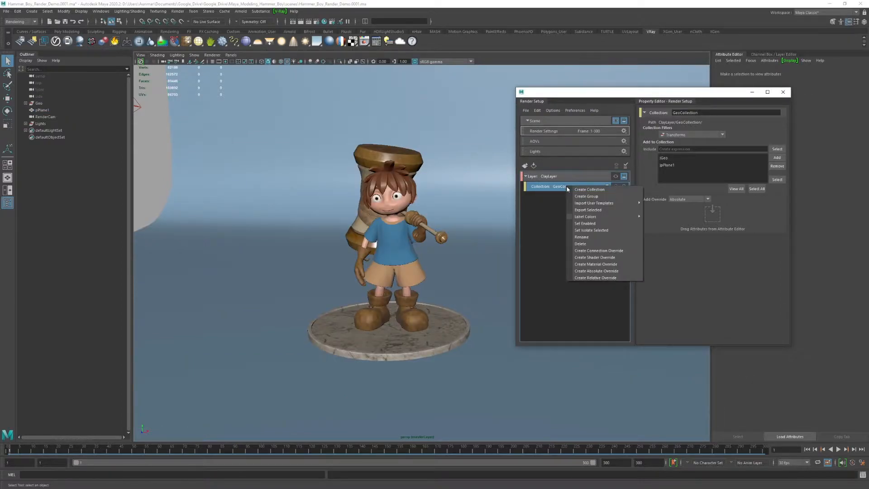
mouse_move(605, 263)
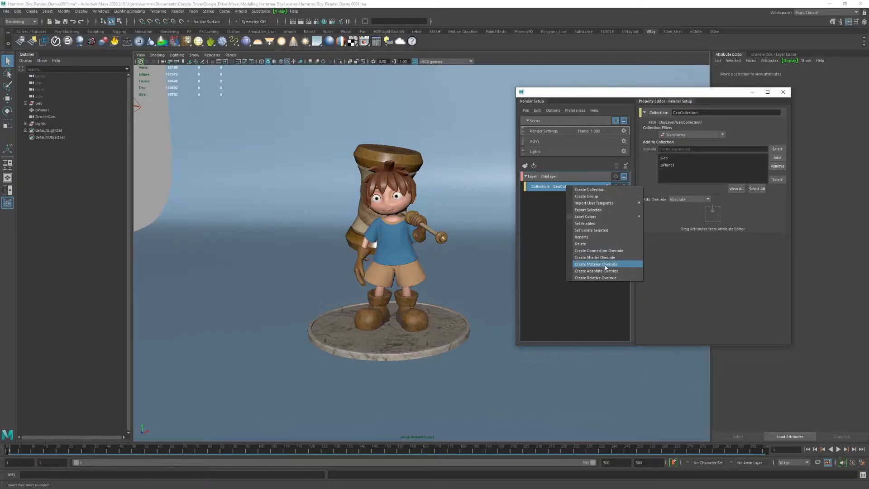
left_click(596, 263)
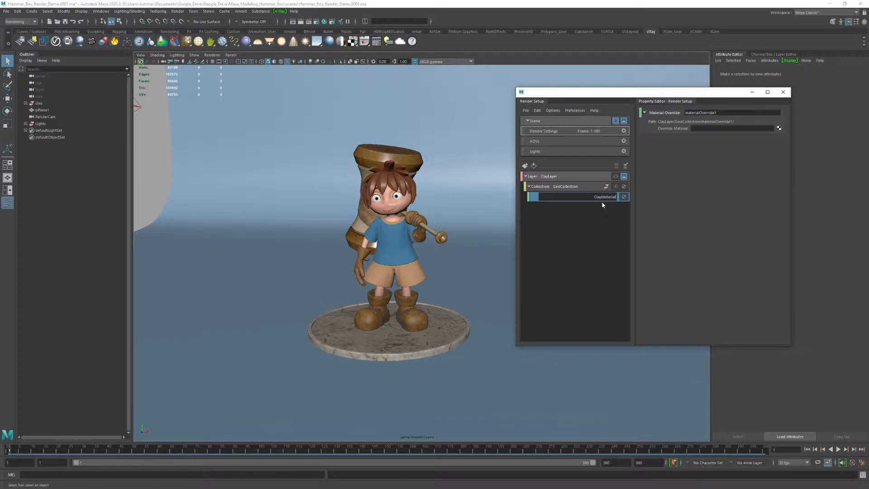
left_click(577, 196)
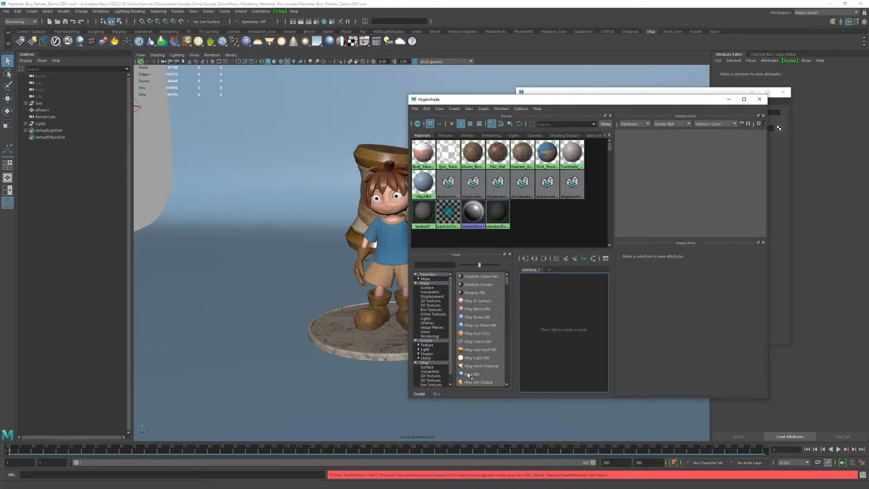
Create VRayMtl Clay_Mat, adjust its reflection, and assign it as ClayMaterial's override material
left_click(472, 374)
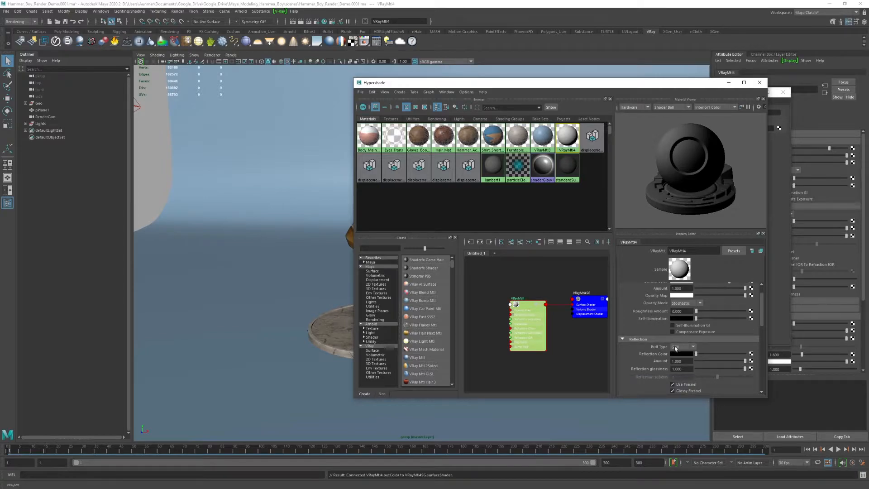
left_click(682, 347)
type("Clay_Ma")
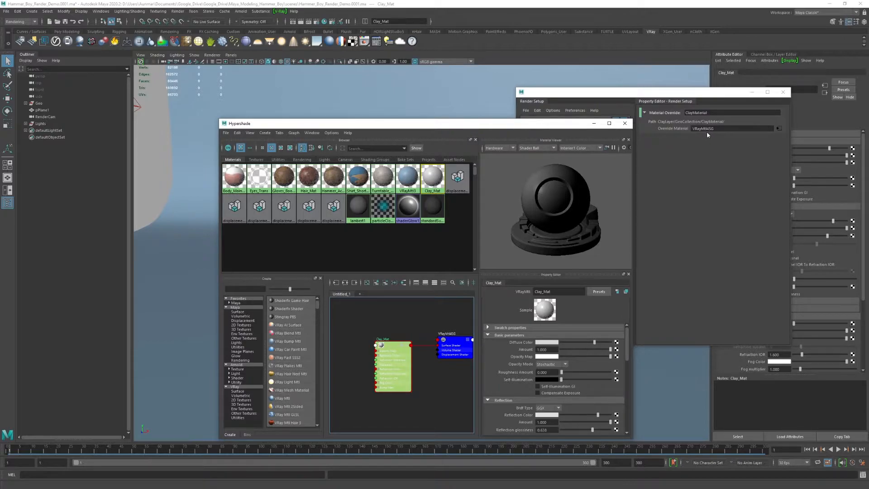
mouse_move(680, 174)
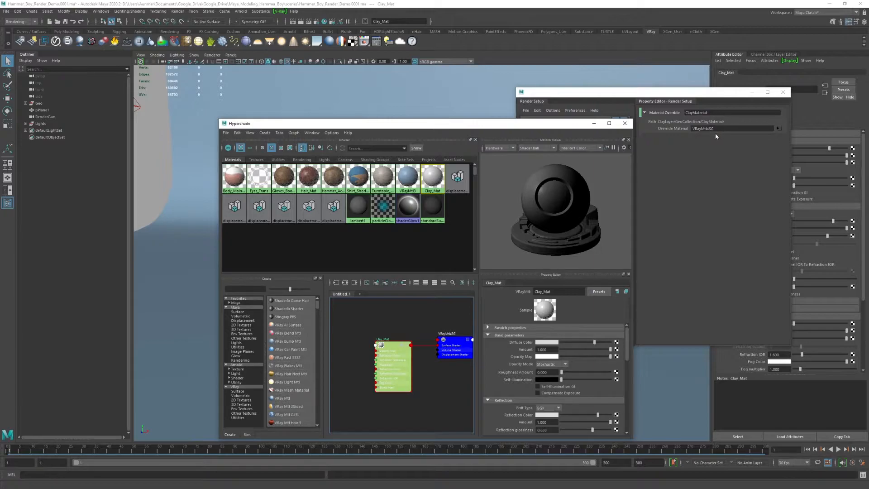
mouse_move(694, 173)
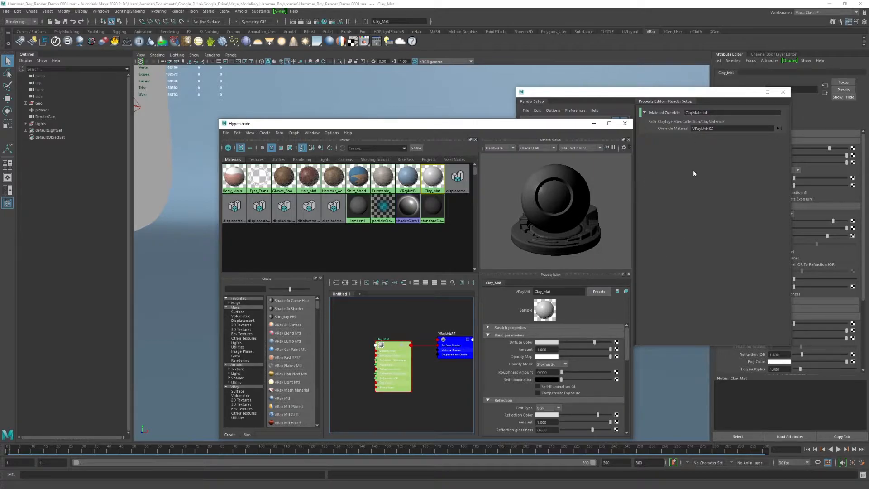
left_click(454, 347)
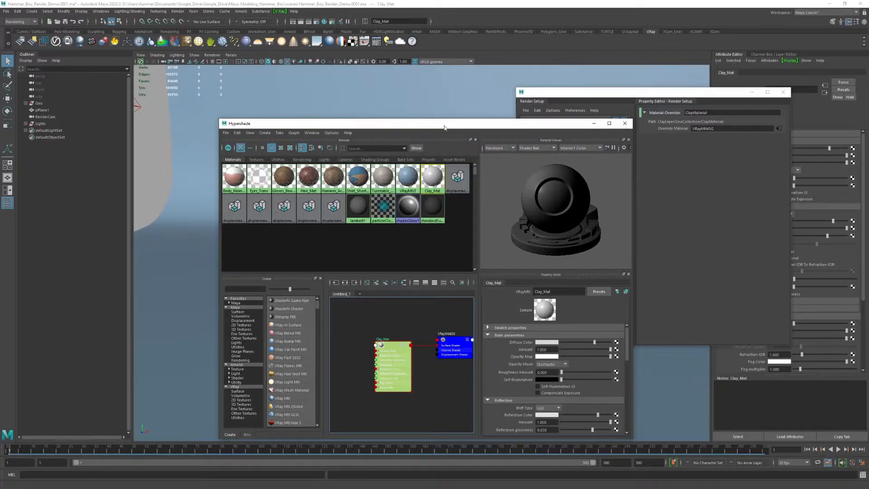
left_click(625, 123)
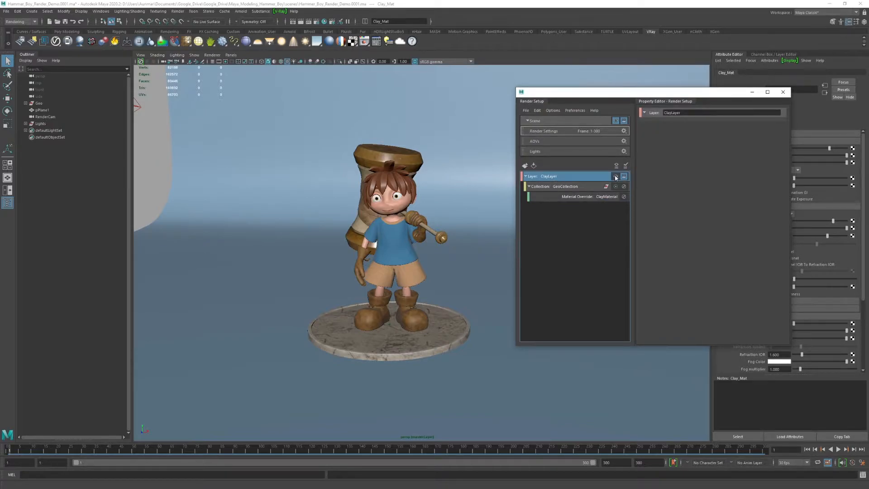
Make ClayLayer the active render layer and start a V-Ray render through RenderCam
left_click(616, 176)
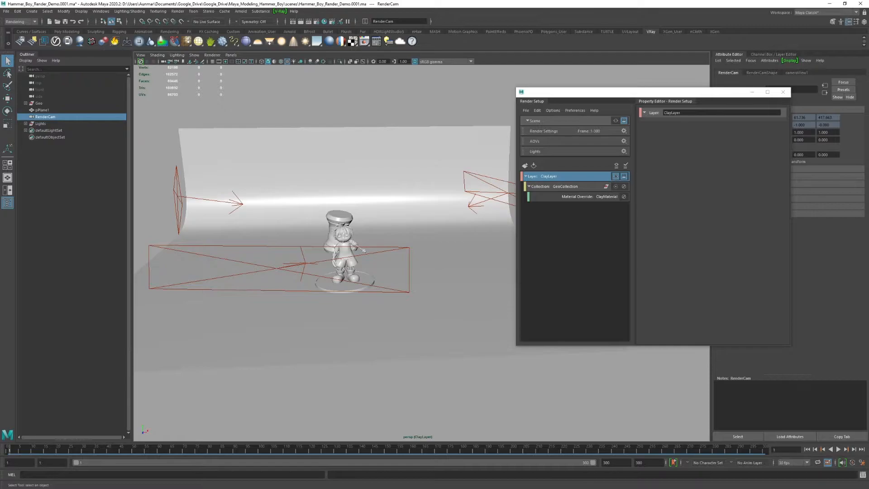
mouse_move(338, 24)
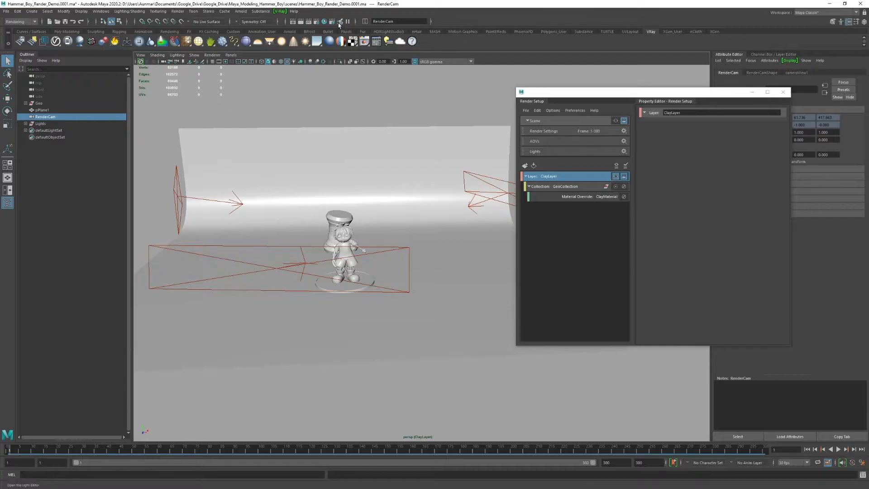
left_click(339, 22)
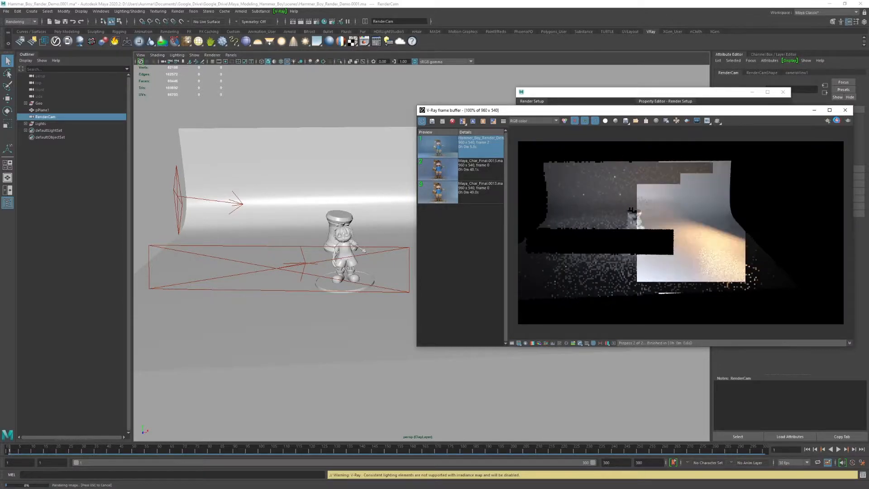
Let the ClayLayer render finish into a grey clay image of the hammer boy
left_click(829, 121)
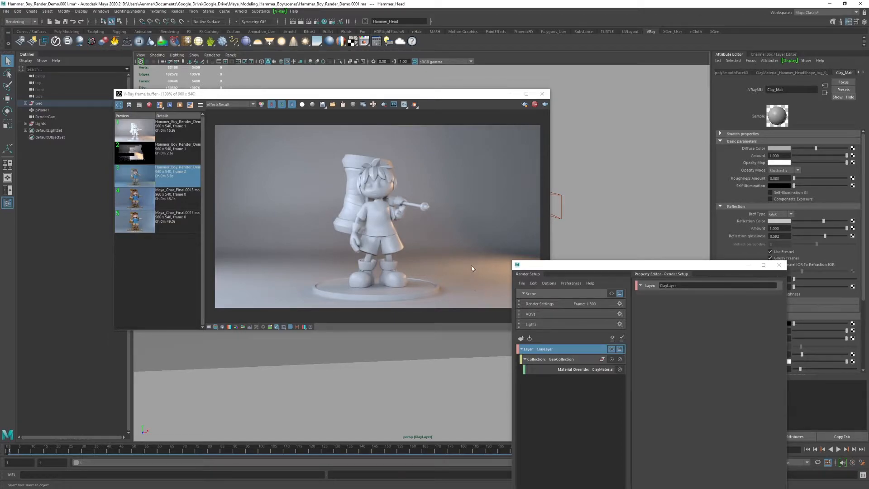
mouse_move(383, 256)
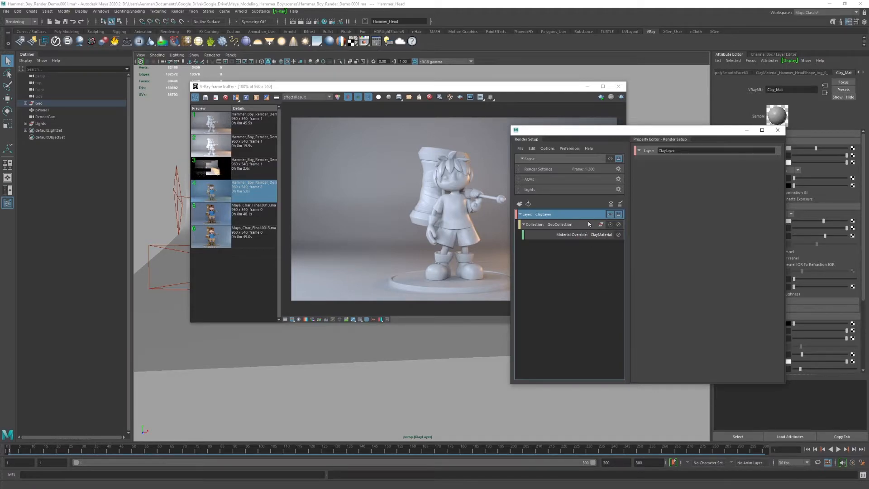
Collapse ClayLayer and create a second render layer named AOLayer
left_click(520, 215)
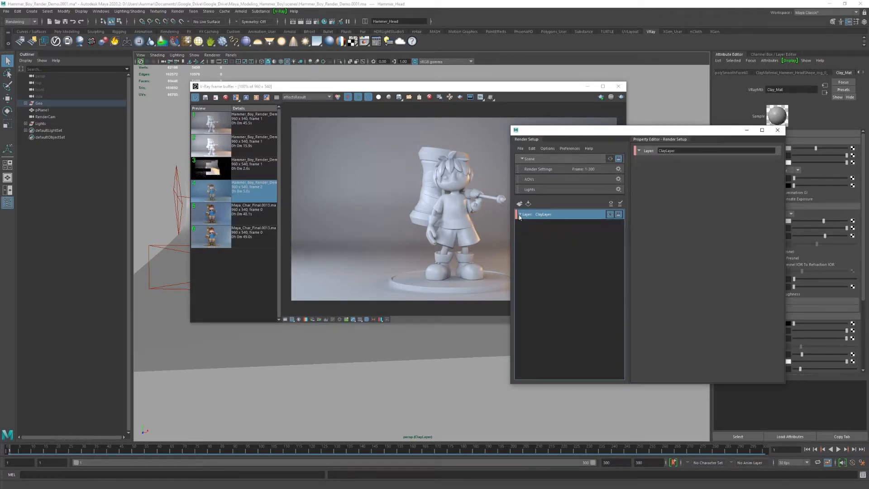
right_click(543, 214)
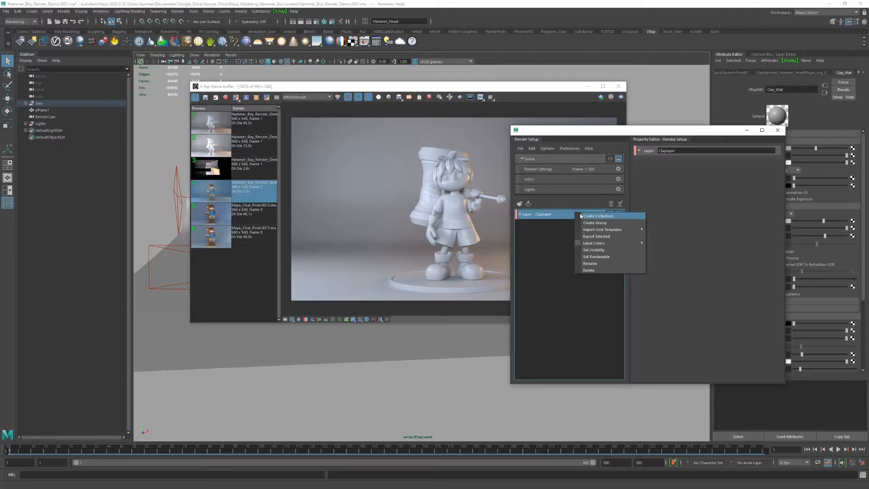
mouse_move(548, 216)
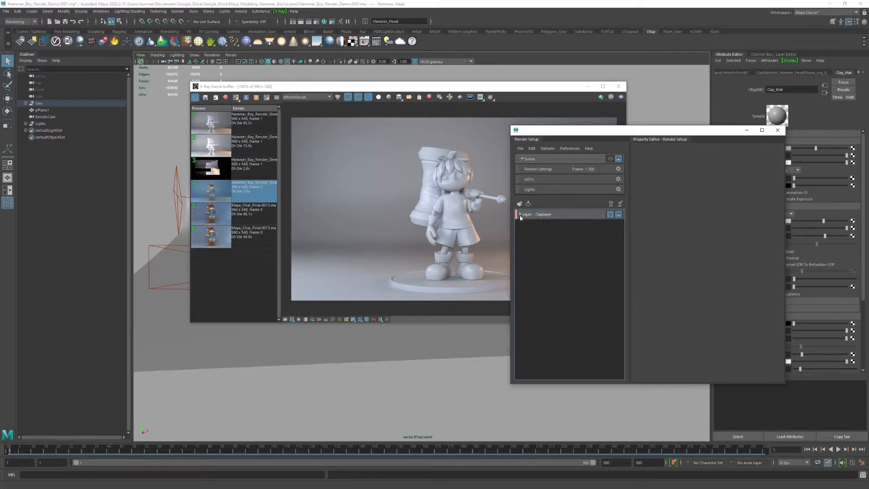
left_click(528, 203)
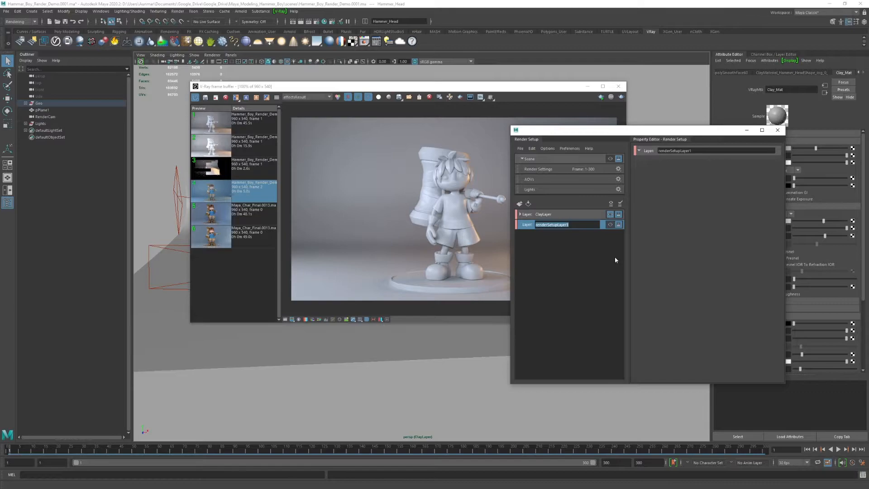
type("AOV")
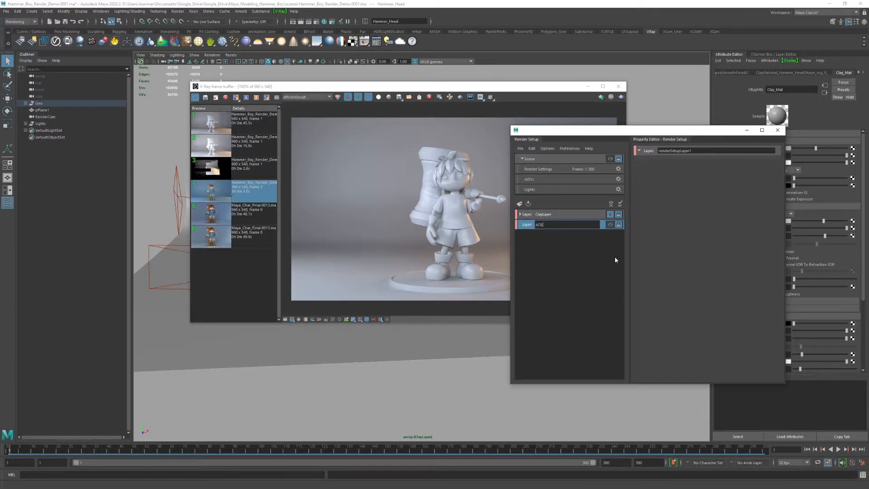
key("Return")
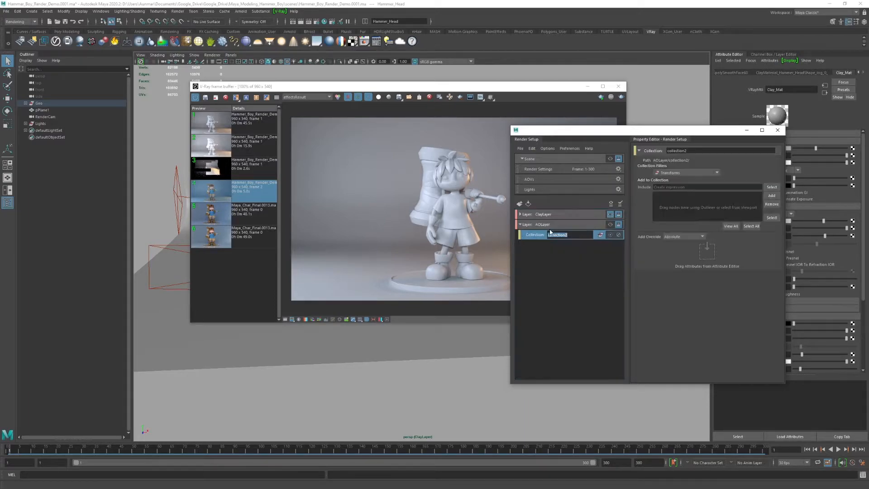
mouse_move(582, 250)
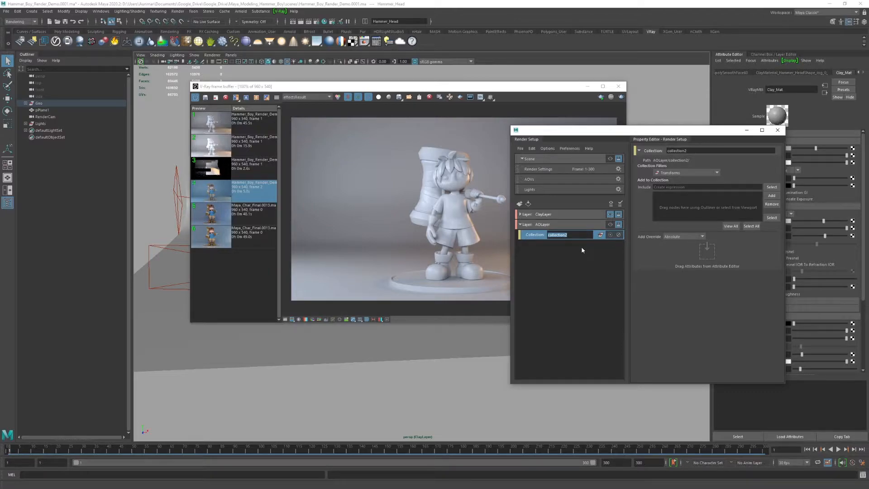
Give AOLayer a GeoCollectionAO containing Geo and pPlane1 with a material override
type("GeoCollection")
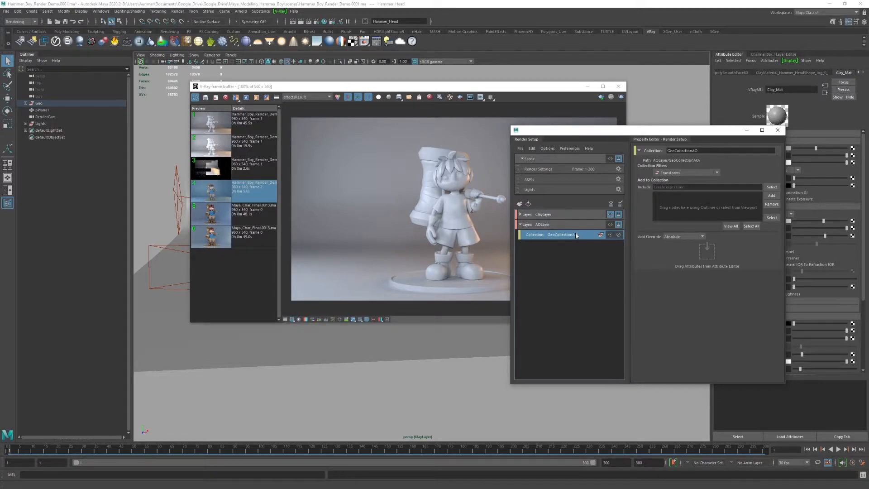
left_click(39, 103)
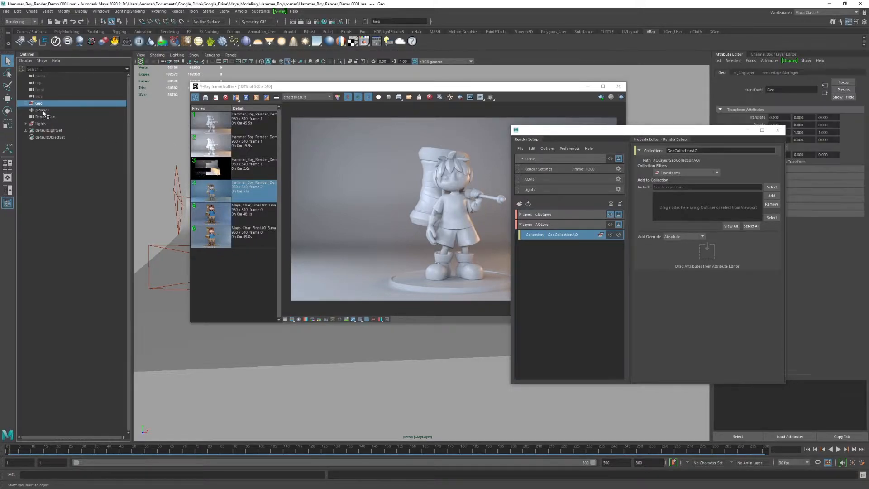
left_click(42, 109)
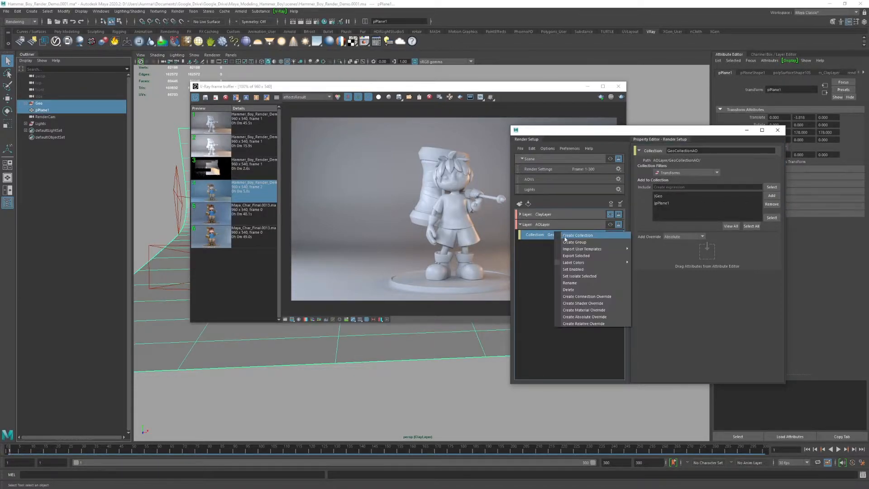
left_click(582, 310)
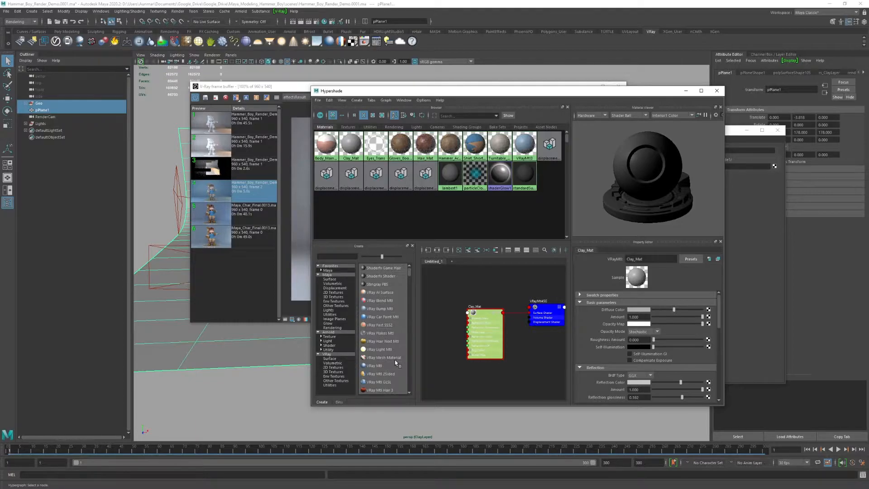
mouse_move(367, 352)
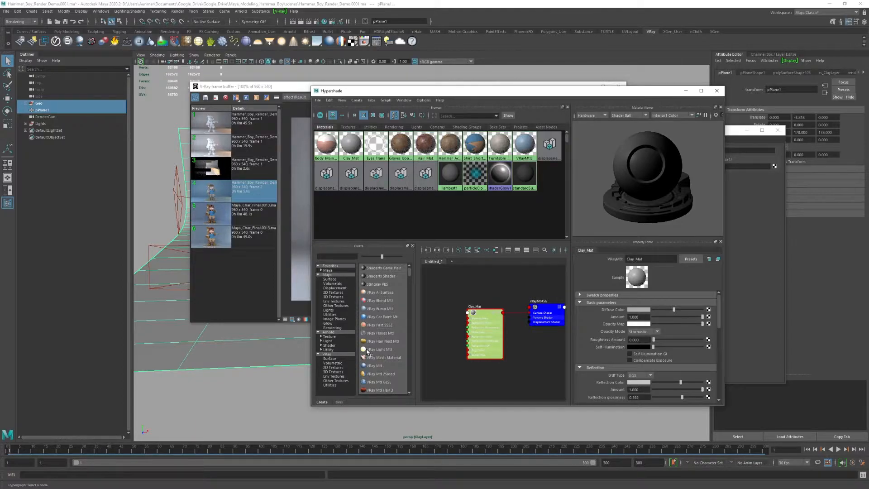
mouse_move(378, 350)
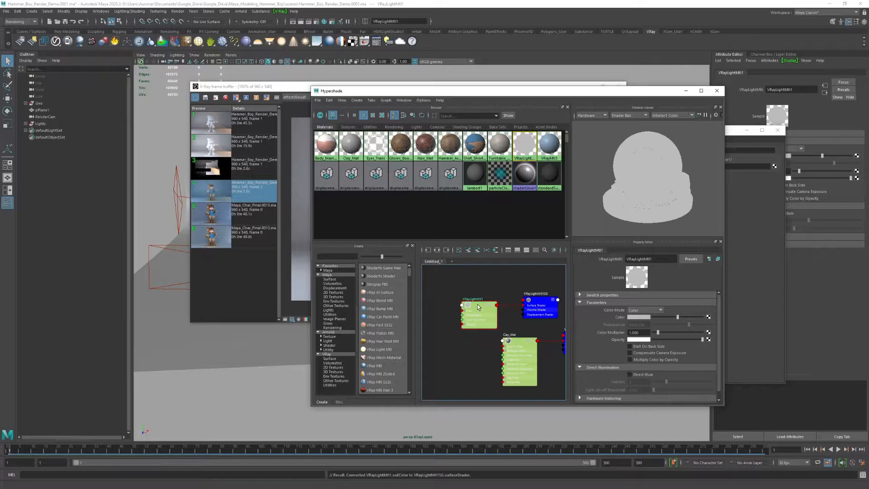
Rename the light material VRayLightMtl_AO and feed its Color from a VRayDirt1 texture
triple_click(651, 259)
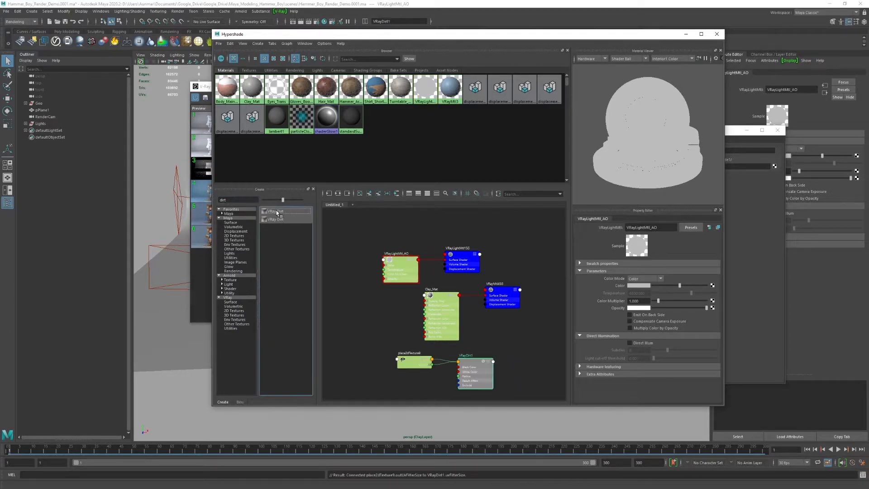
left_click(473, 371)
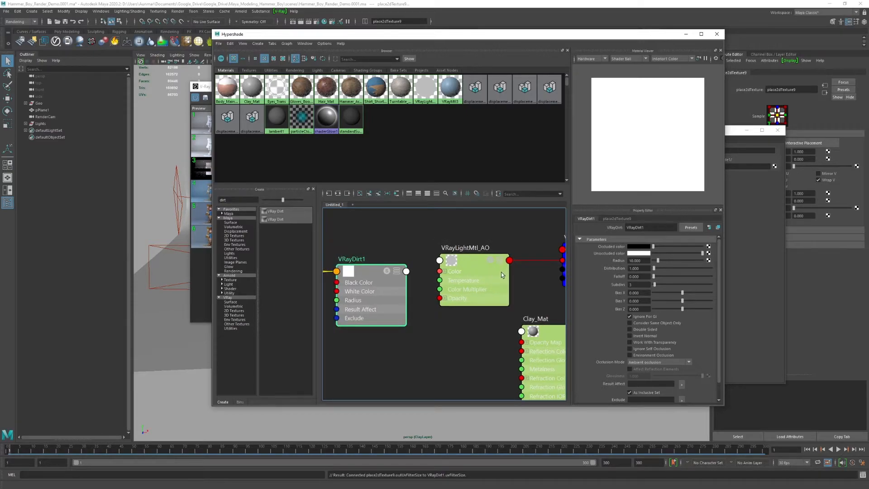
left_click(465, 247)
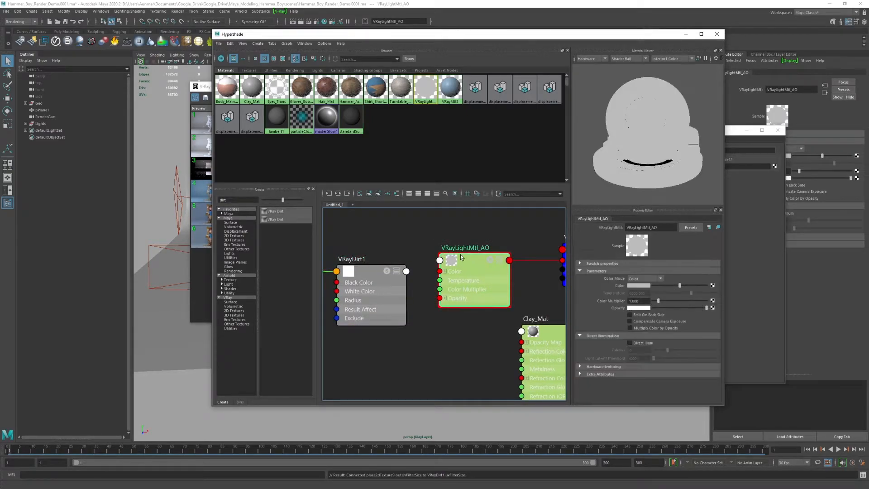
mouse_move(363, 278)
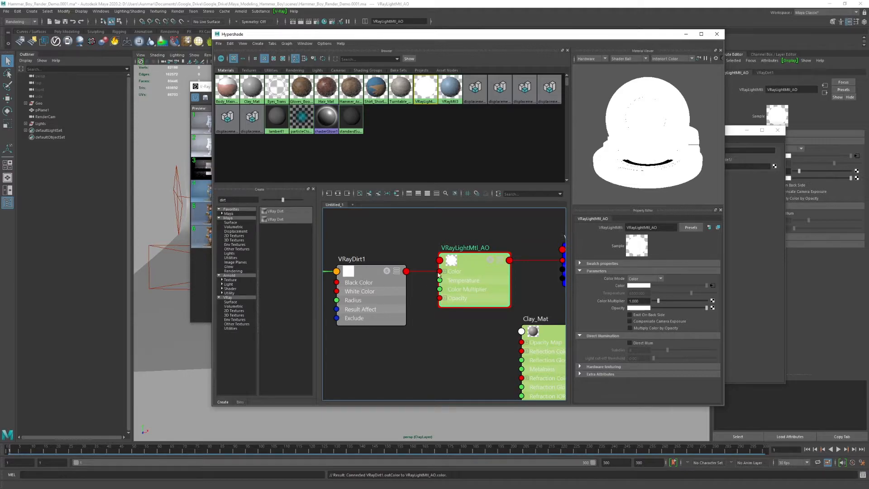
left_click(368, 259)
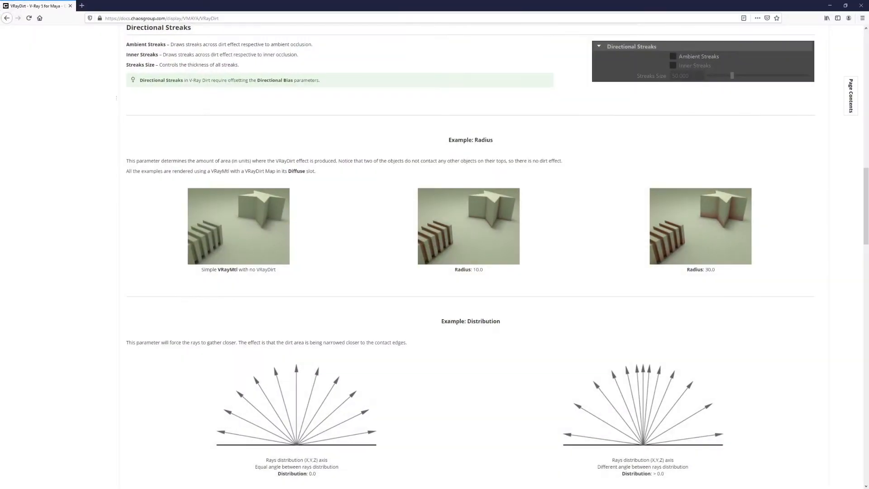
mouse_move(441, 204)
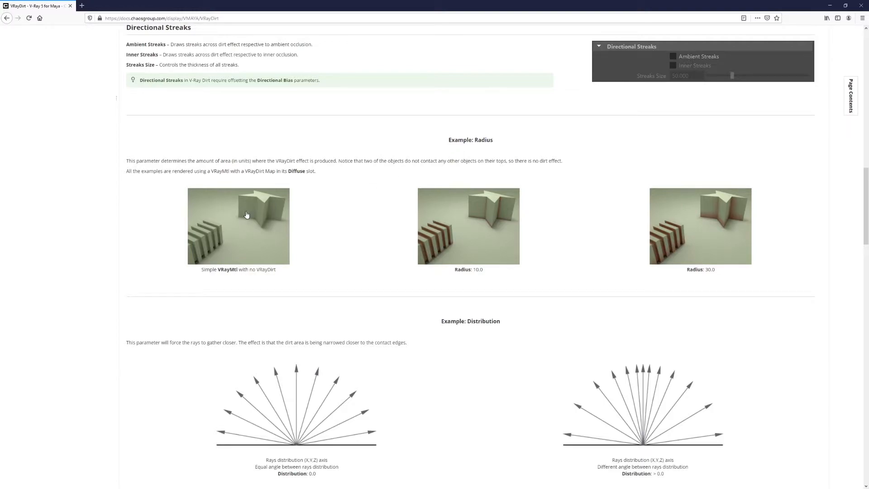
mouse_move(483, 215)
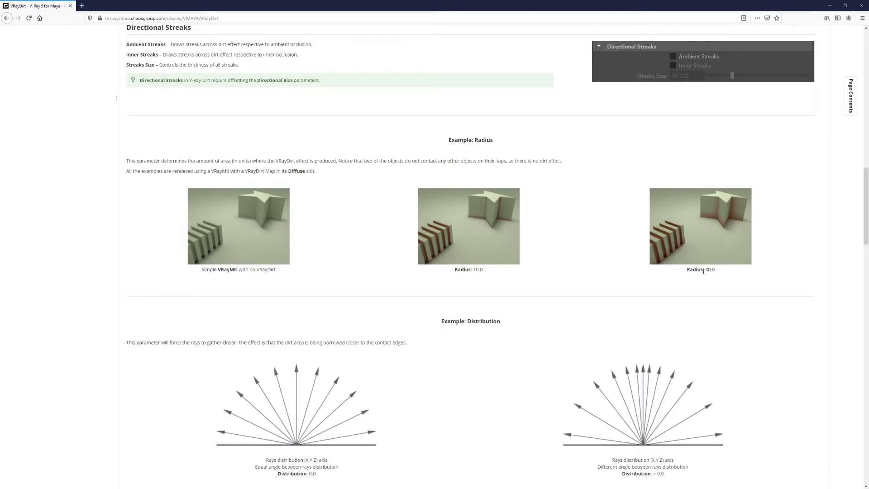
scroll("down", 3)
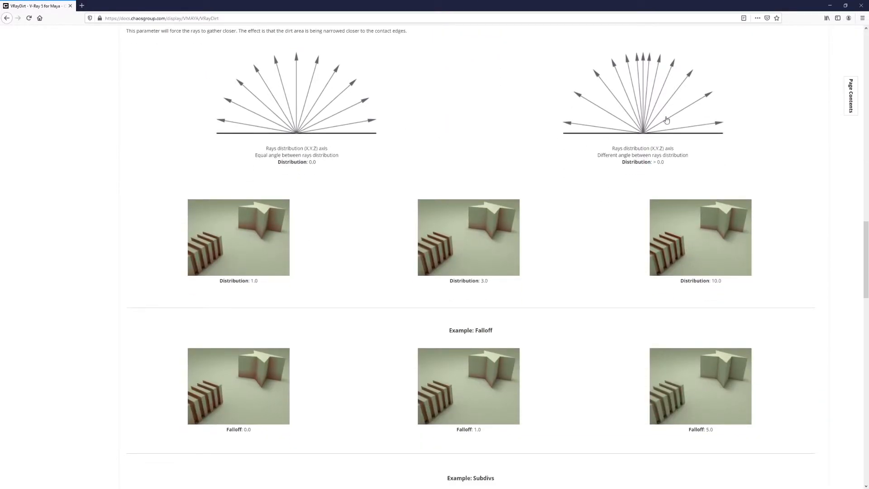
mouse_move(608, 83)
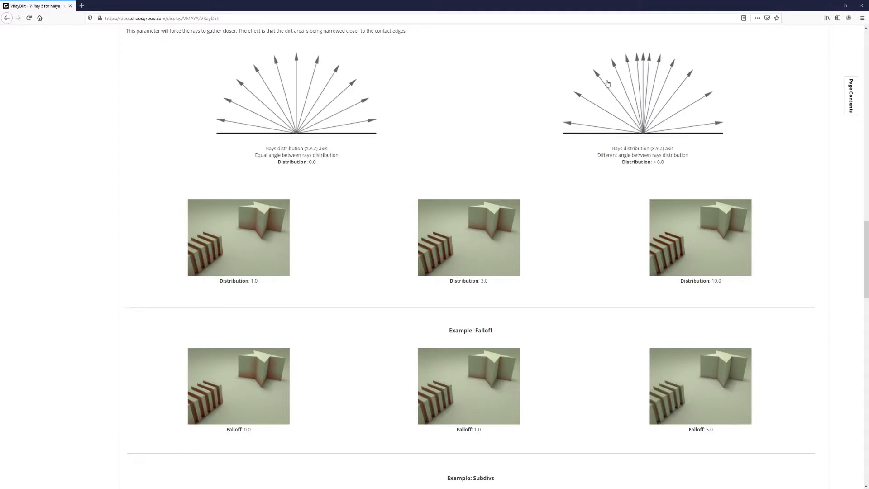
mouse_move(634, 56)
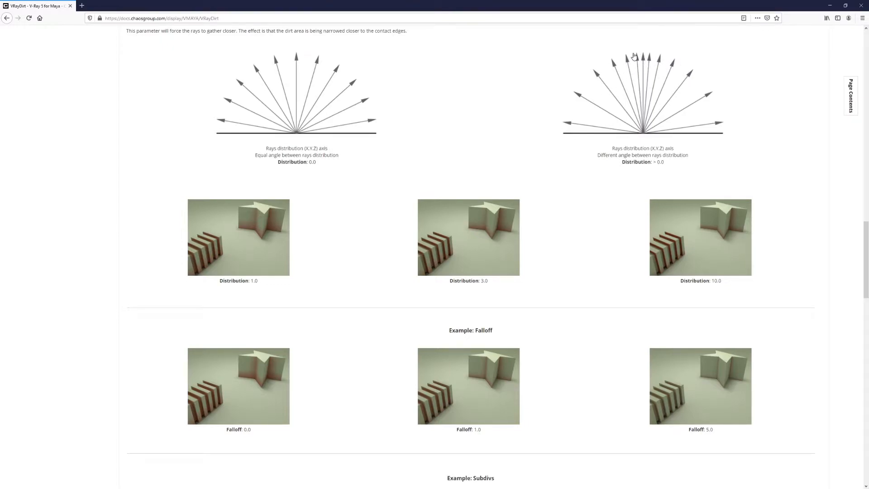
mouse_move(654, 84)
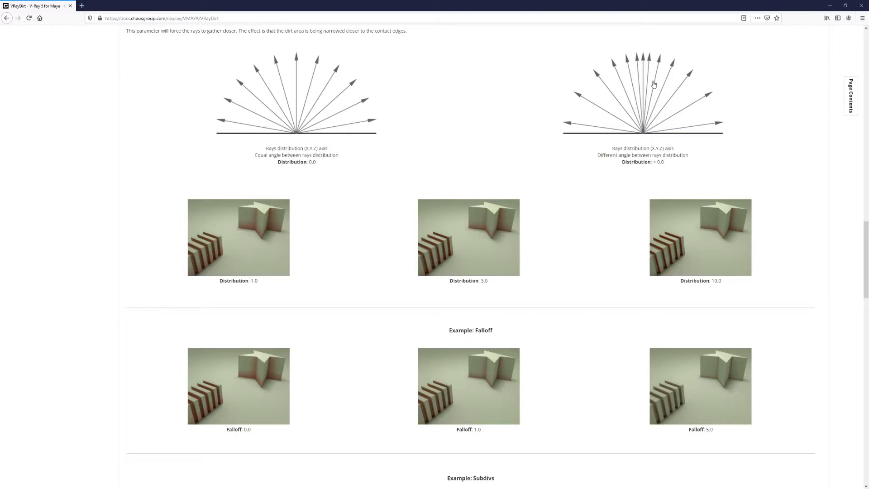
mouse_move(643, 174)
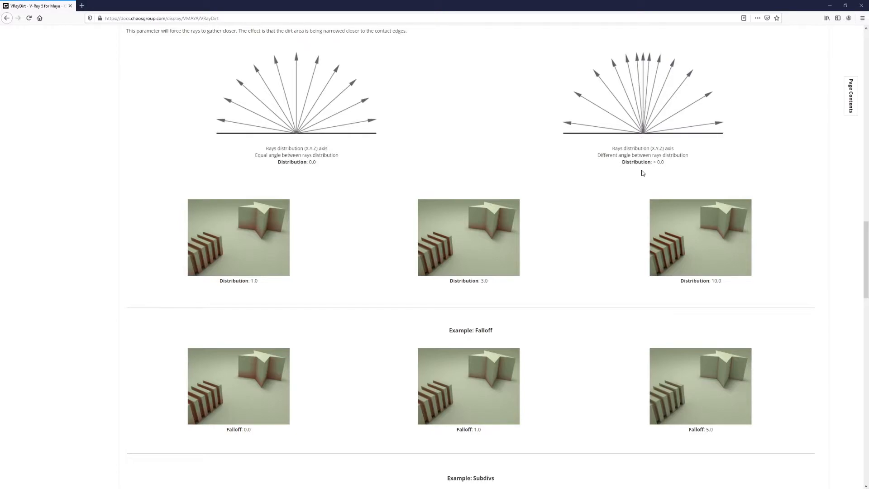
mouse_move(569, 122)
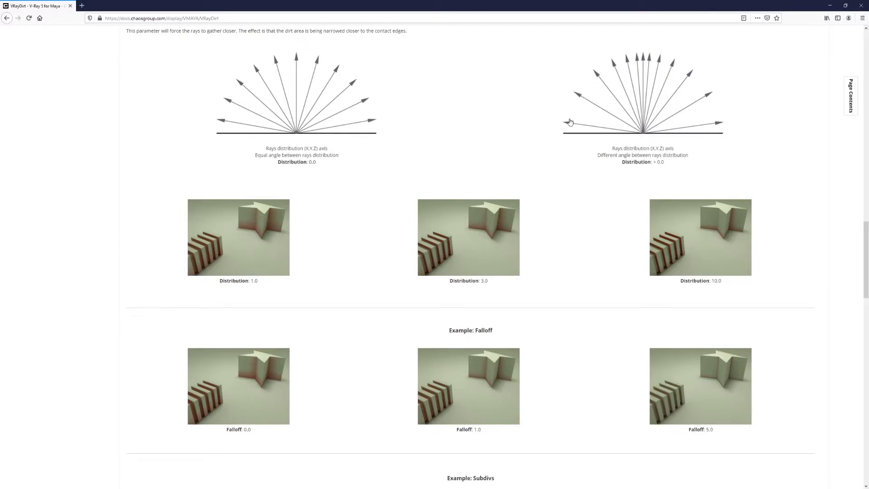
mouse_move(610, 151)
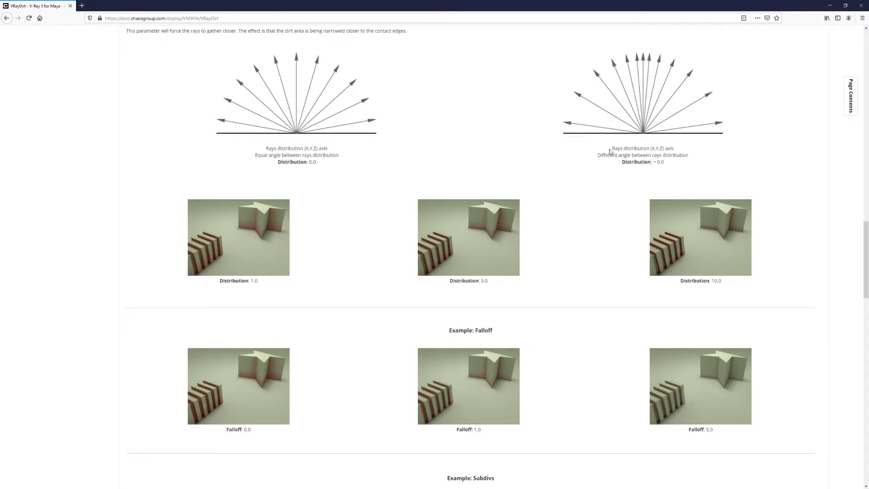
scroll("down", 3)
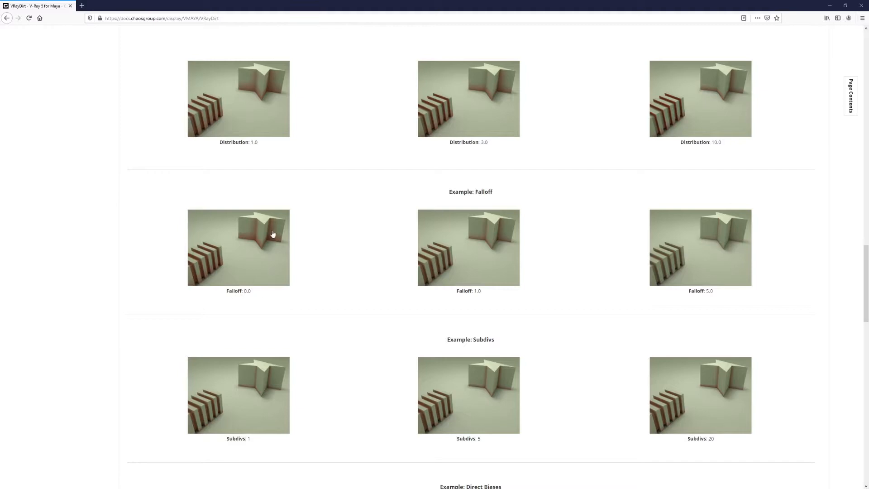
mouse_move(293, 245)
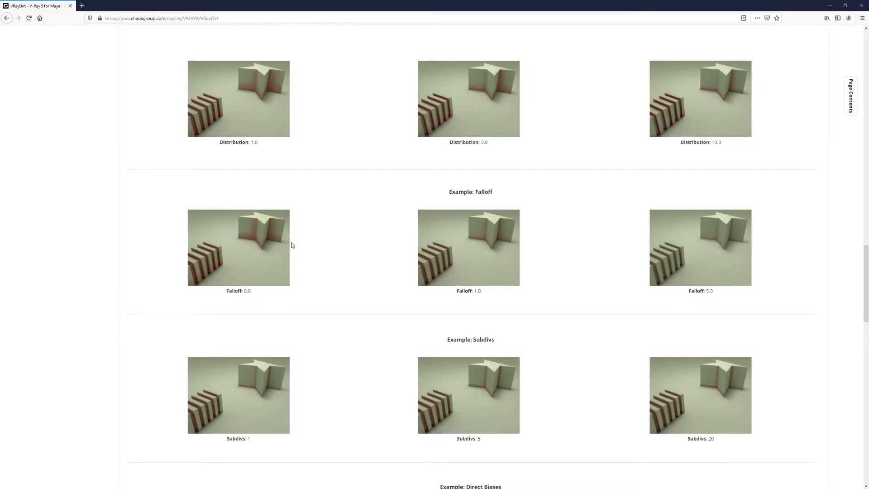
mouse_move(712, 297)
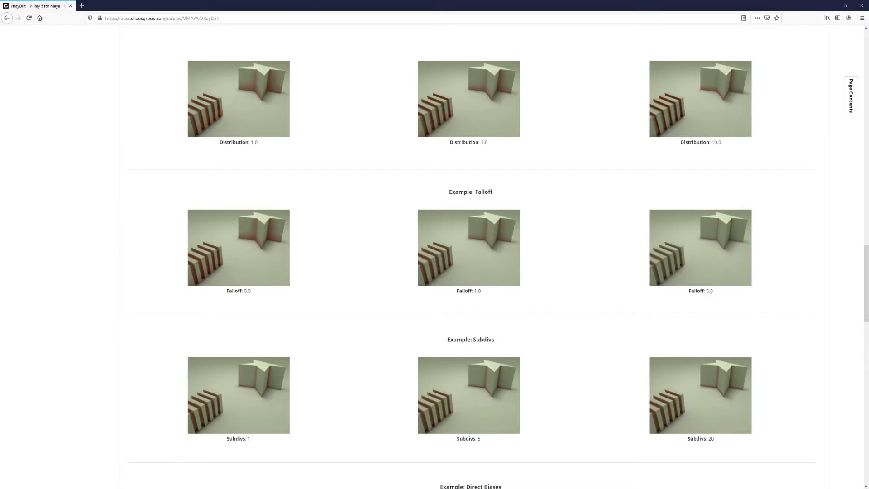
mouse_move(695, 309)
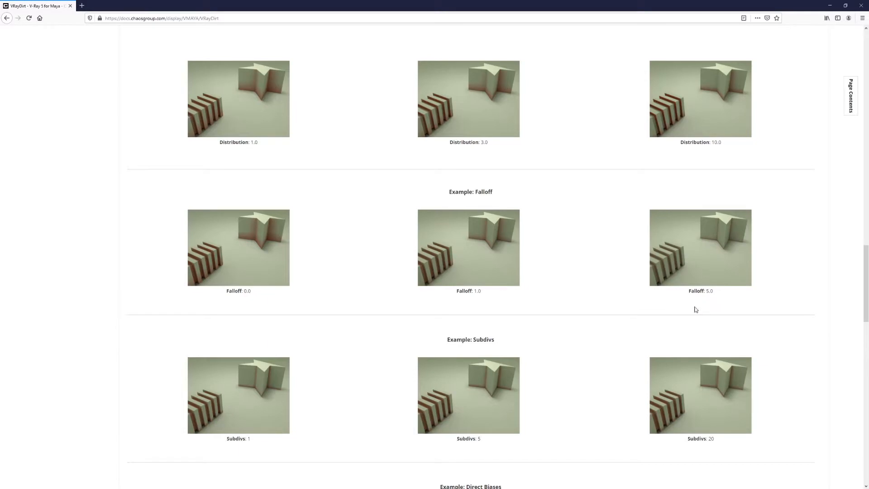
scroll("down", 3)
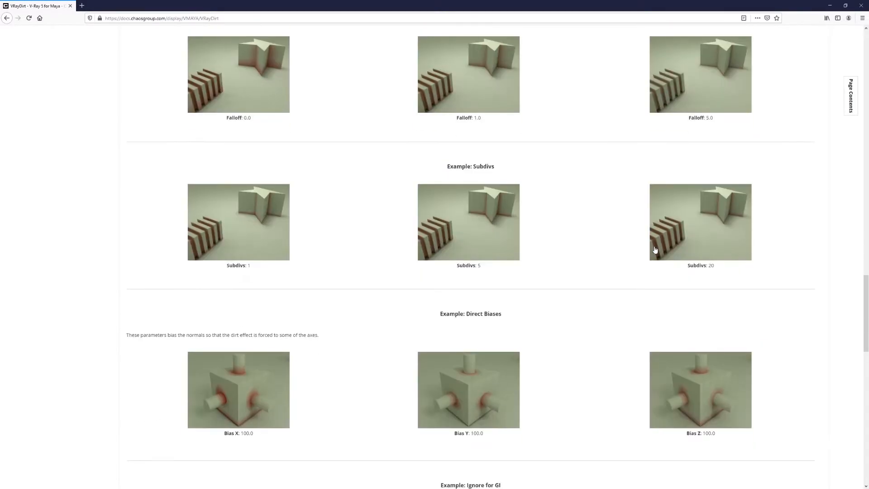
scroll("down", 3)
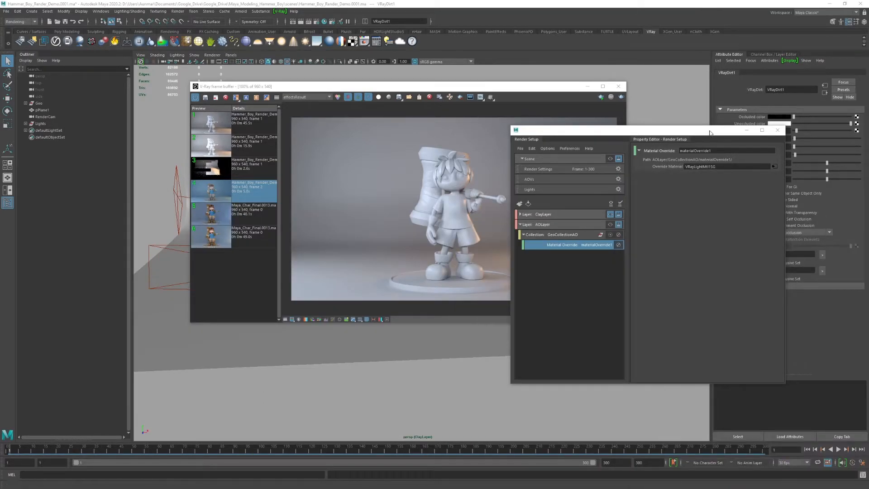
Render the AOLayer into the V-Ray Frame Buffer as a white ambient-occlusion pass
left_click(612, 225)
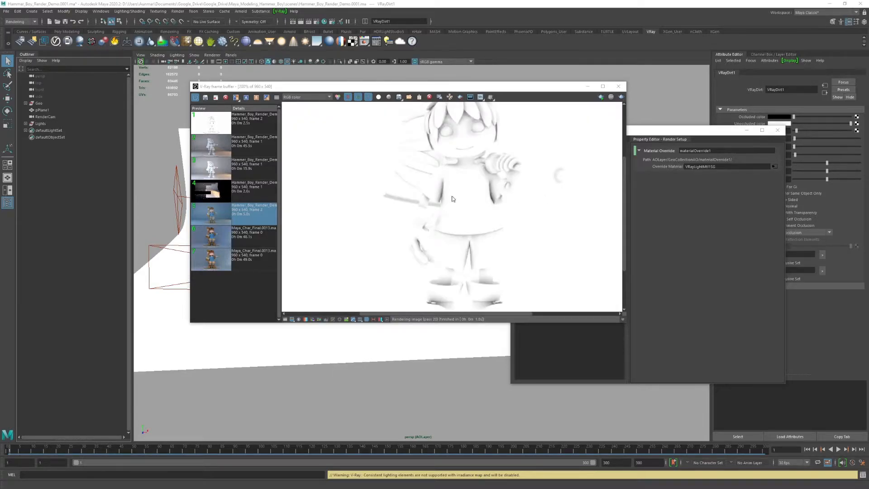
mouse_move(453, 224)
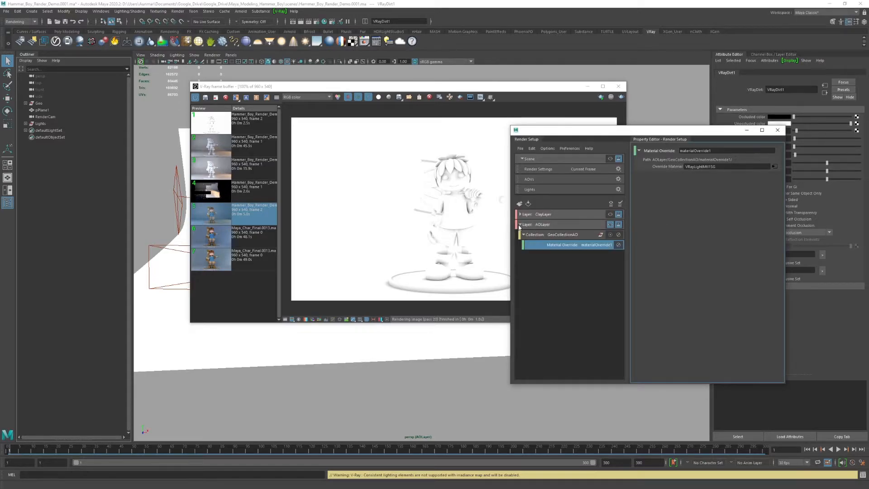
Create a WireFrame render layer with a collection containing the Geo group
left_click(520, 225)
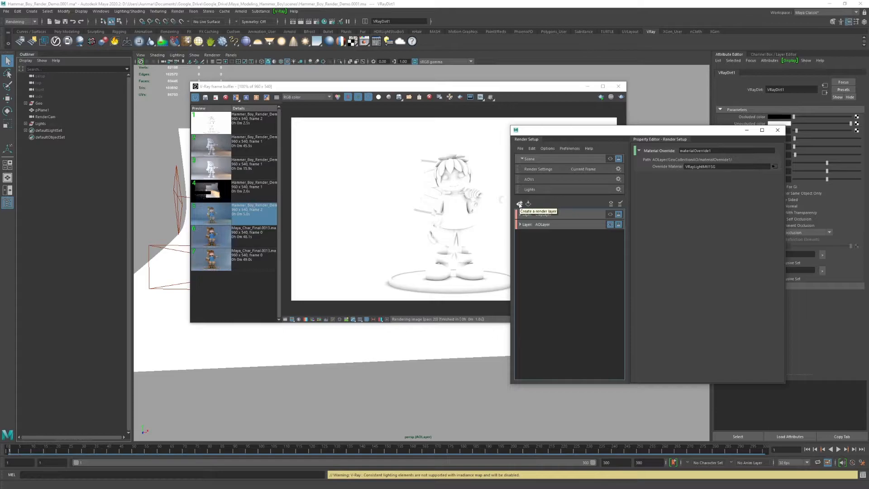
left_click(520, 204)
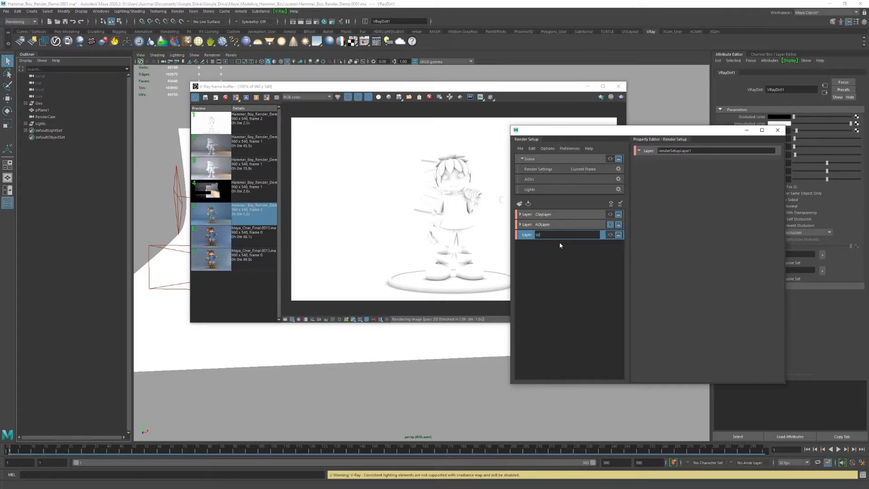
type("WireFrame")
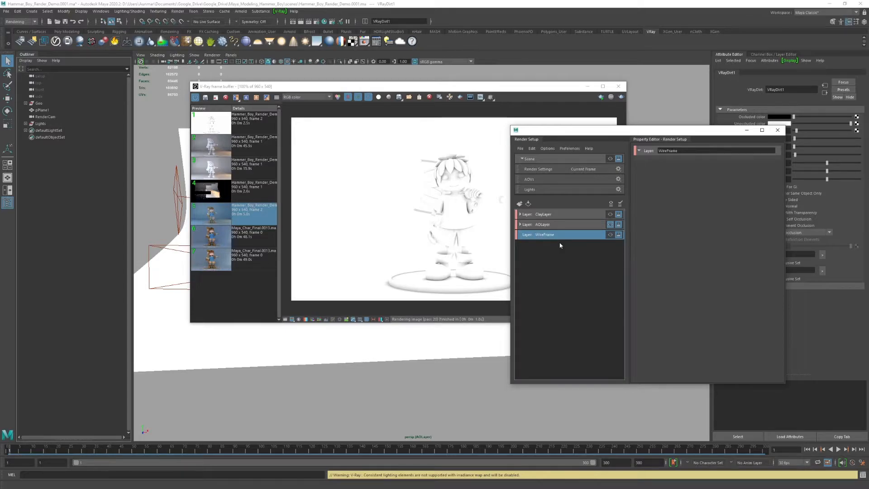
right_click(544, 233)
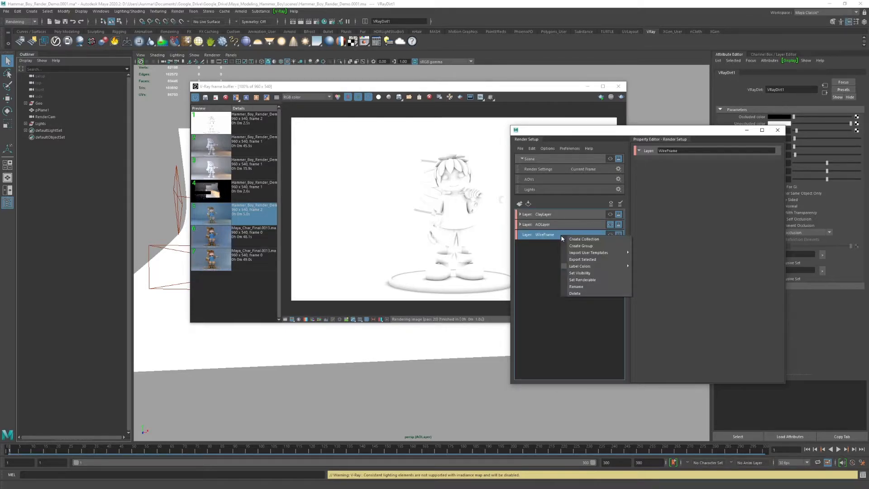
left_click(584, 239)
type("GeoCollectionWF")
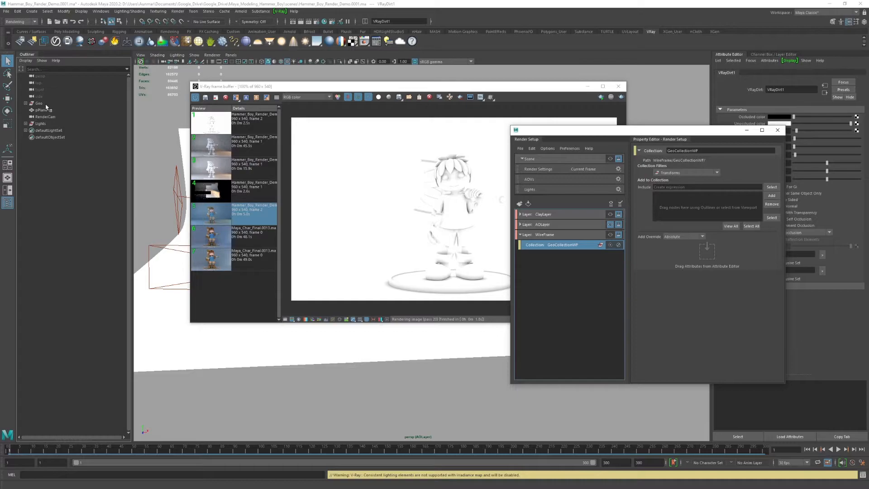
left_click(38, 103)
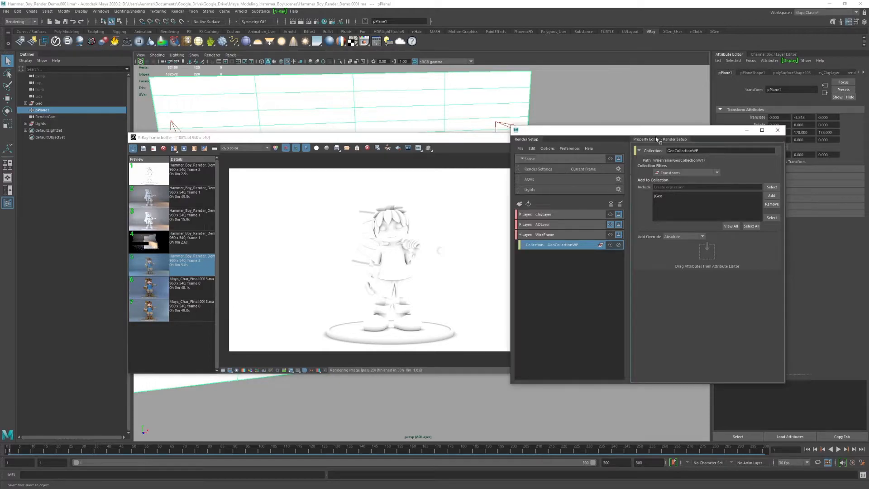
Add a material override to the GeoCollectionWF collection
right_click(554, 245)
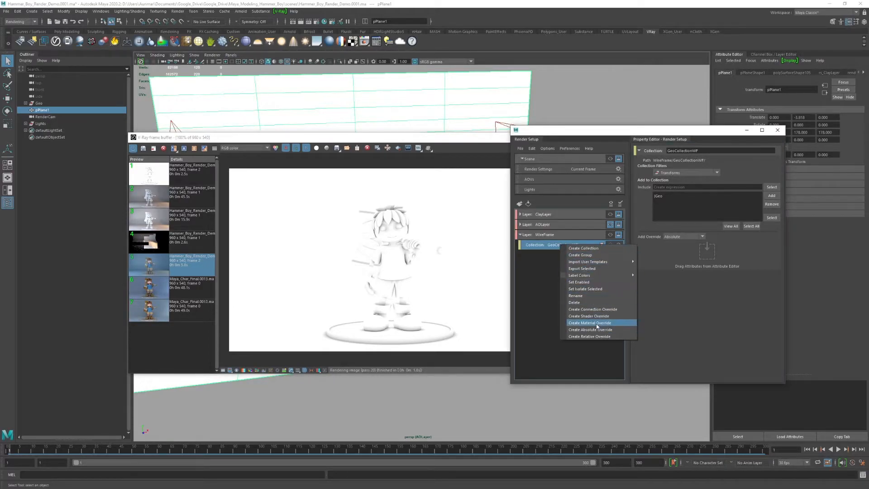
left_click(589, 322)
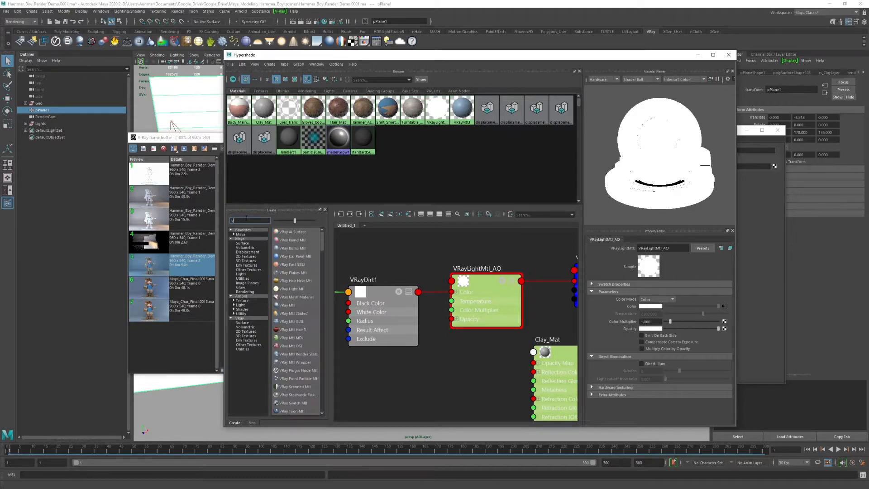
Feed a VRayEdges texture into Wireframe_Mtl's diffuse colour and preview it with V-Ray
scroll("up", 3)
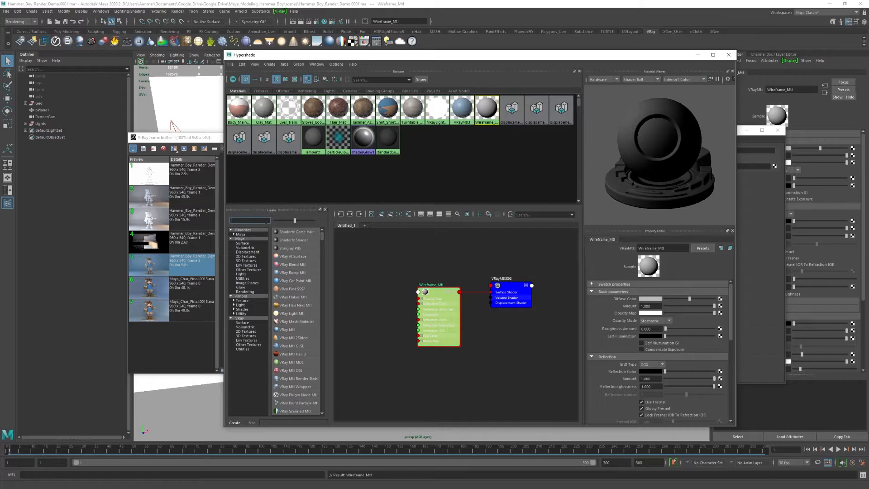
type("edge")
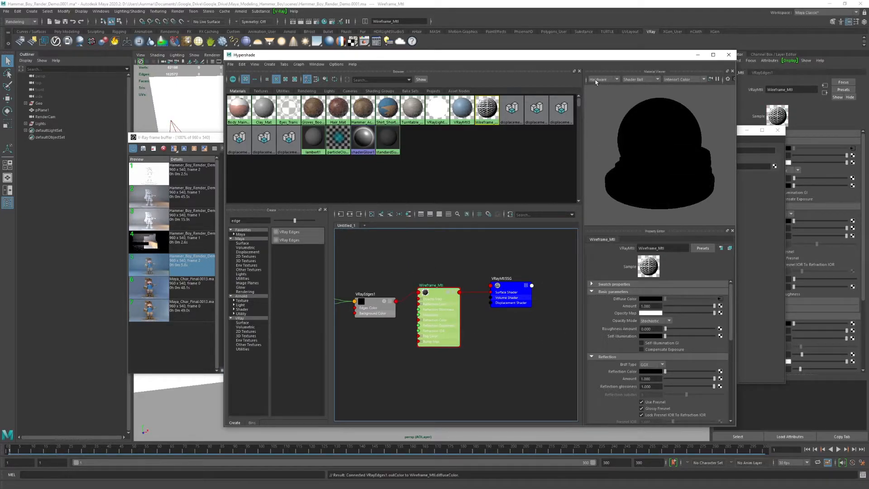
left_click(603, 79)
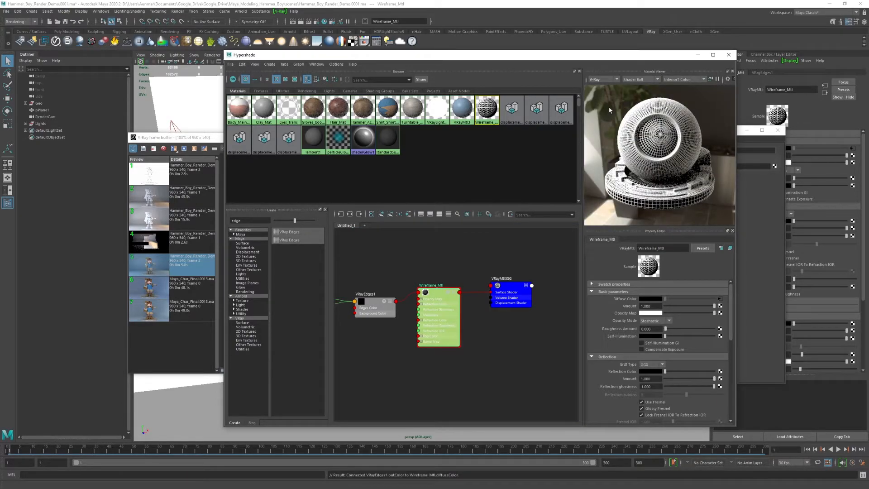
mouse_move(462, 108)
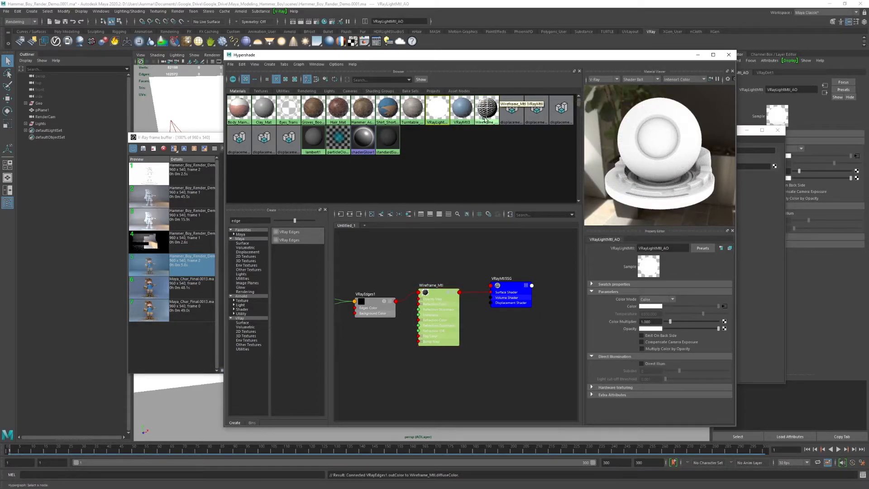
left_click(487, 107)
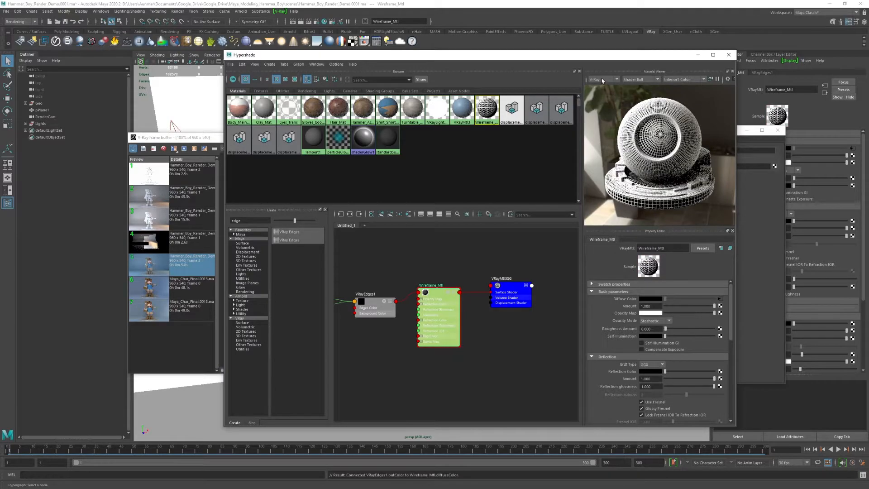
left_click(601, 79)
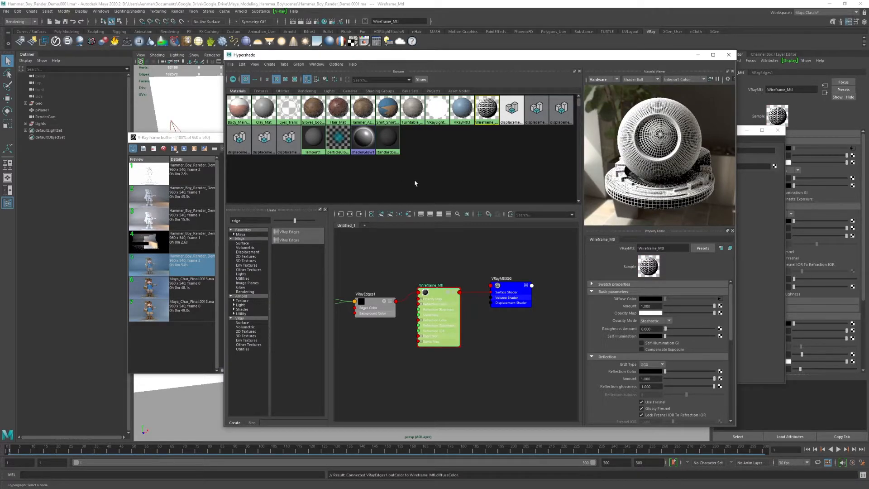
left_click(374, 308)
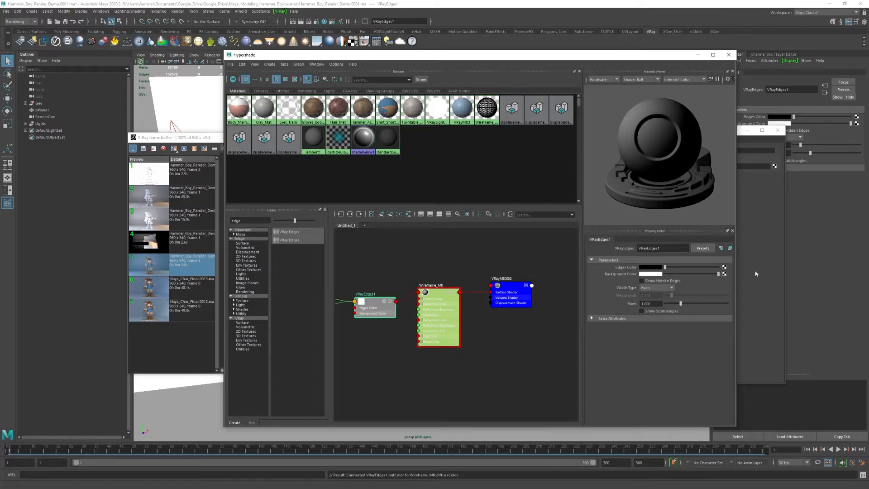
mouse_move(723, 295)
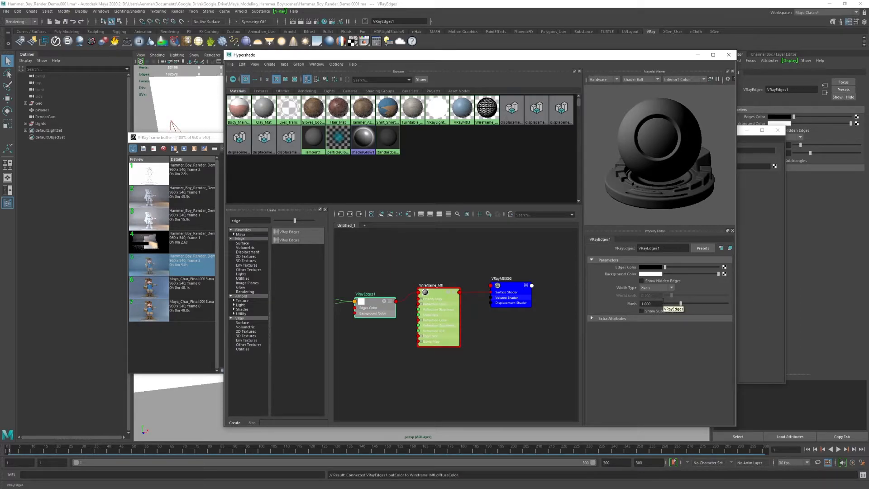
Keep VRayEdges1's width type on Pixels and select its 1.0 width value
left_click(671, 288)
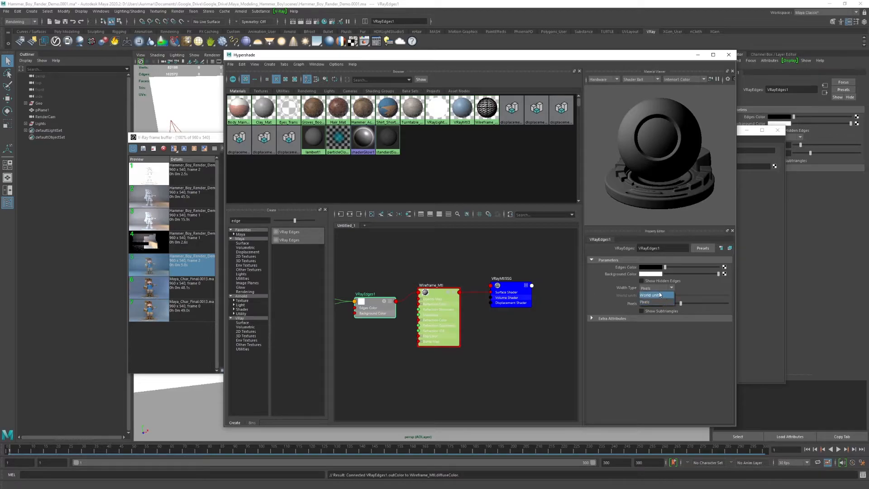
left_click(645, 294)
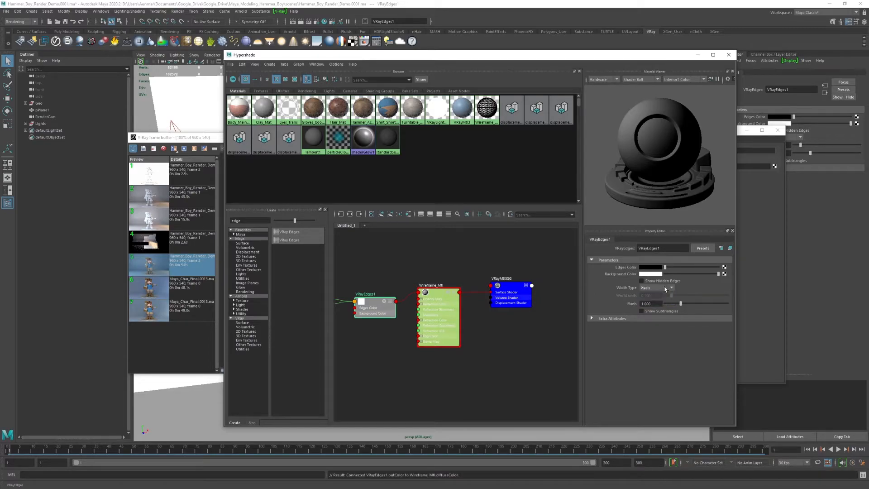
mouse_move(658, 292)
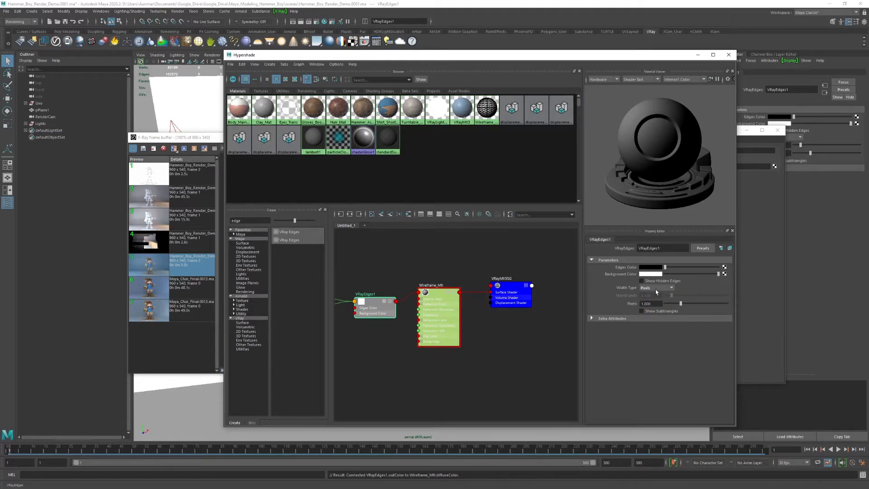
triple_click(649, 303)
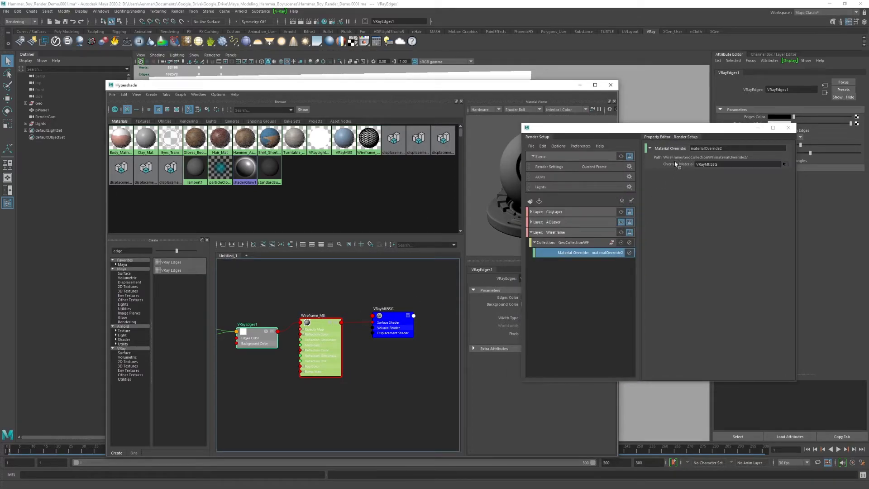
mouse_move(611, 85)
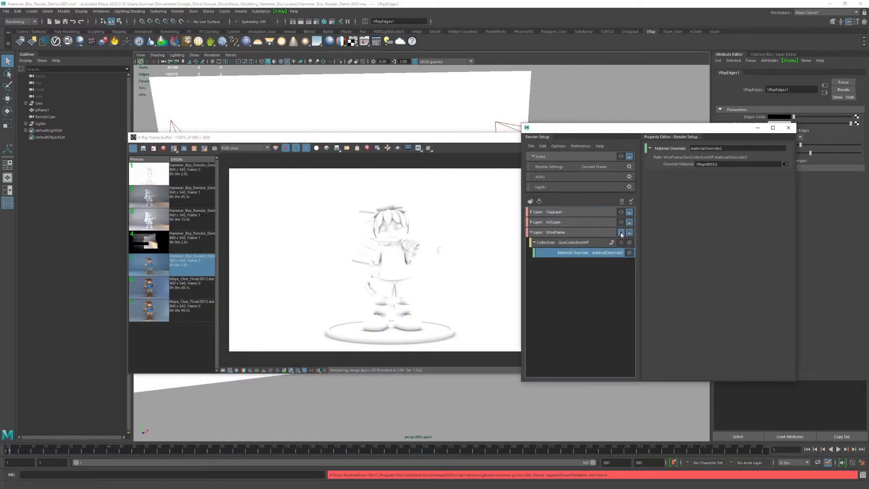
Make WireFrame the active render layer and close the AO render preview
left_click(621, 232)
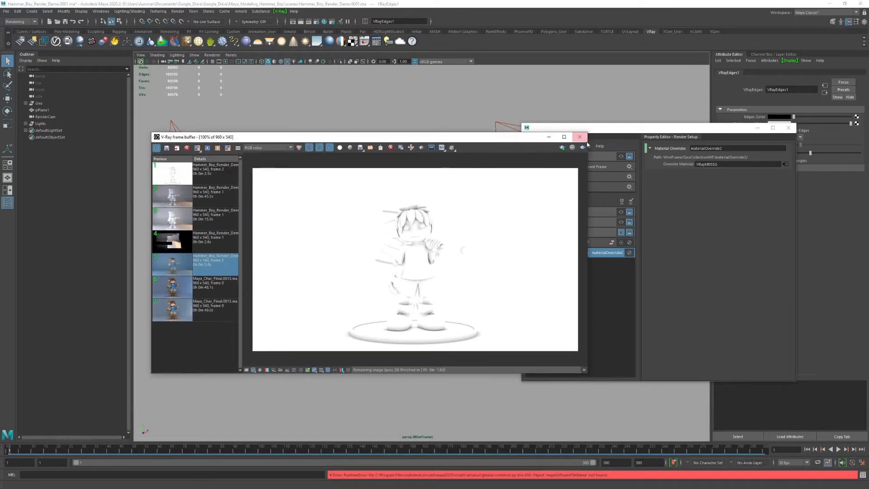
left_click(579, 137)
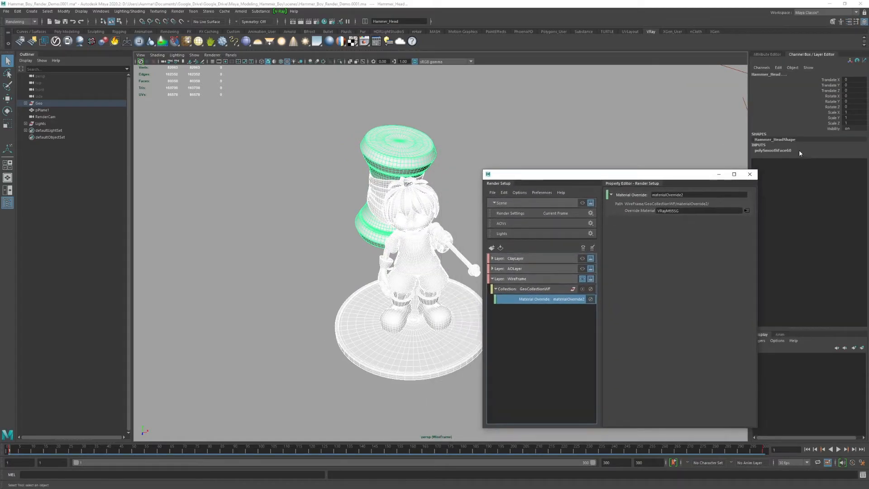
Expand the hammer handle's polySmoothFace node and adjust its smoothing divisions
left_click(773, 150)
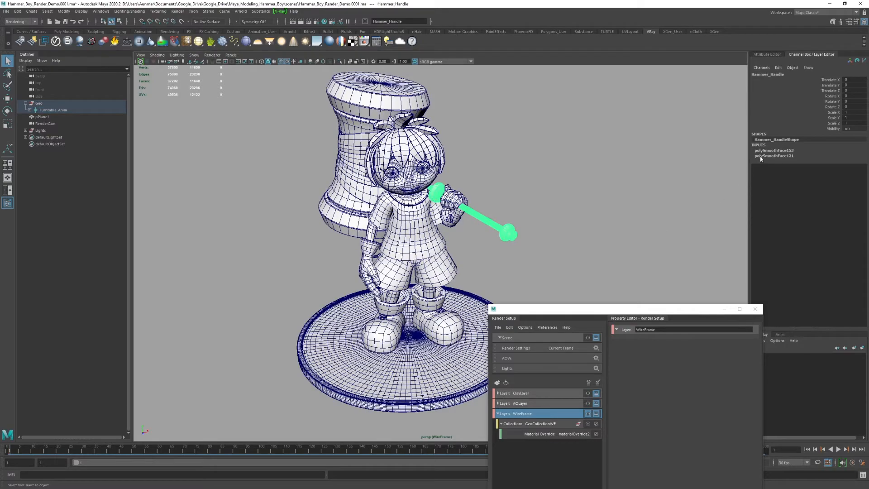
left_click(773, 149)
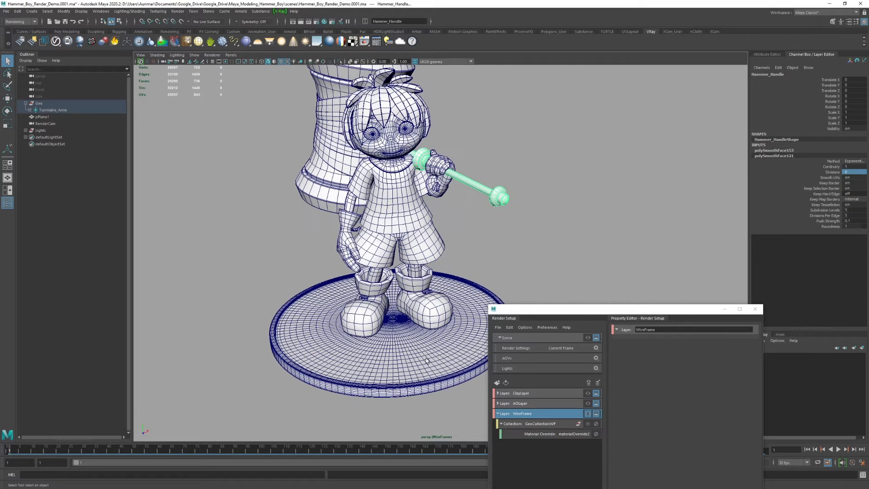
left_click(361, 349)
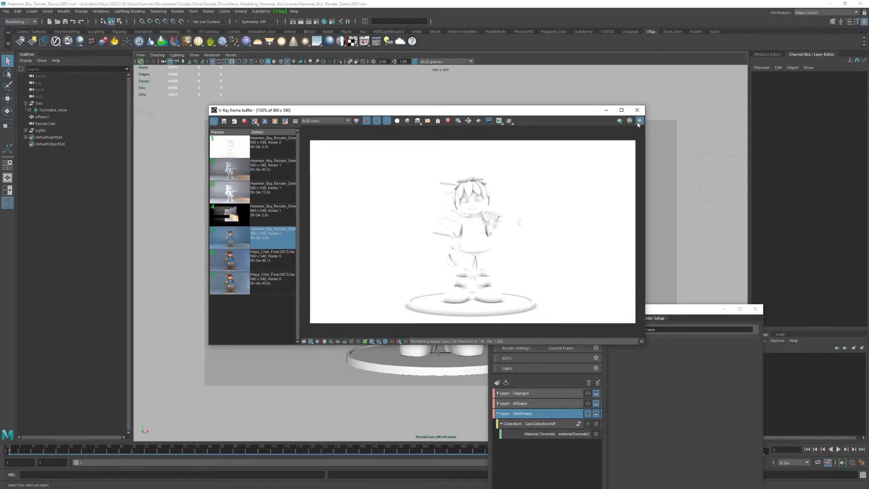
Close the V-Ray Frame Buffer to return to the RenderCam view
left_click(637, 121)
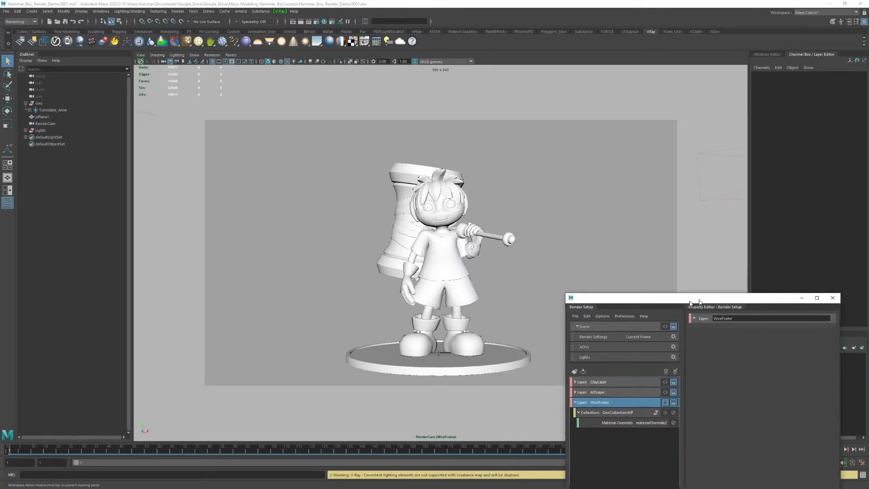
Check smoothing on the shirt, hammer handle and platform
left_click(52, 109)
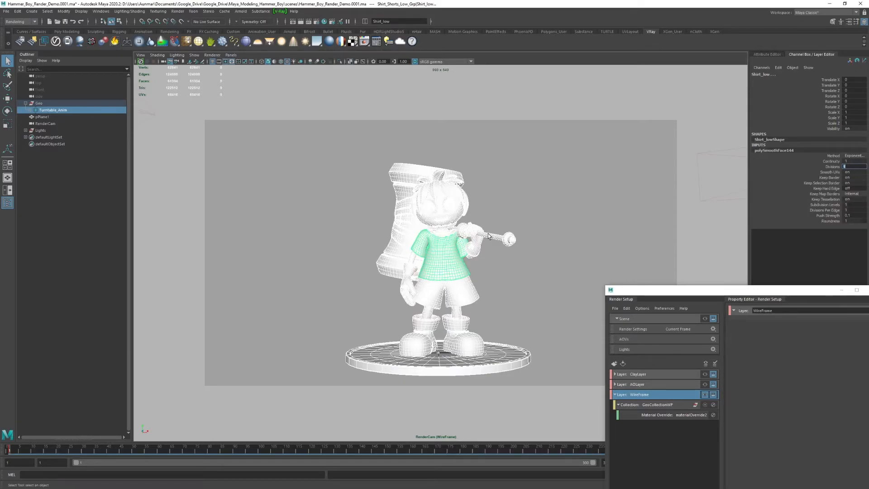
left_click(482, 232)
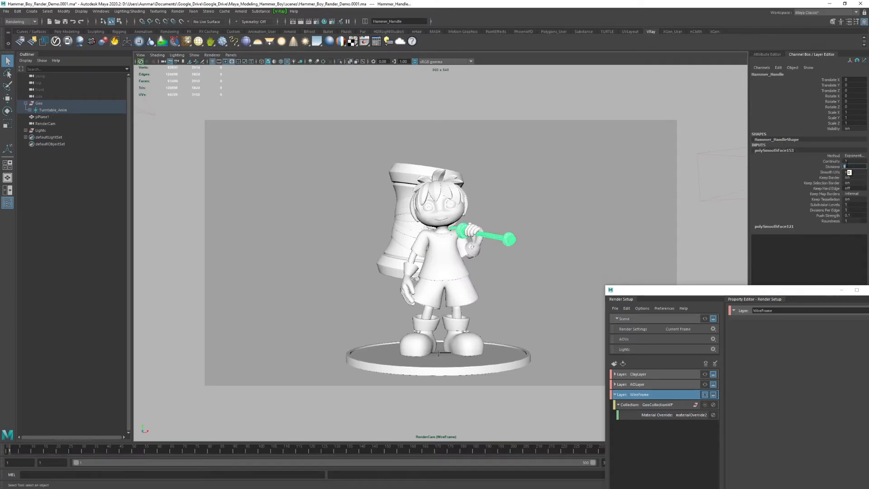
left_click(436, 355)
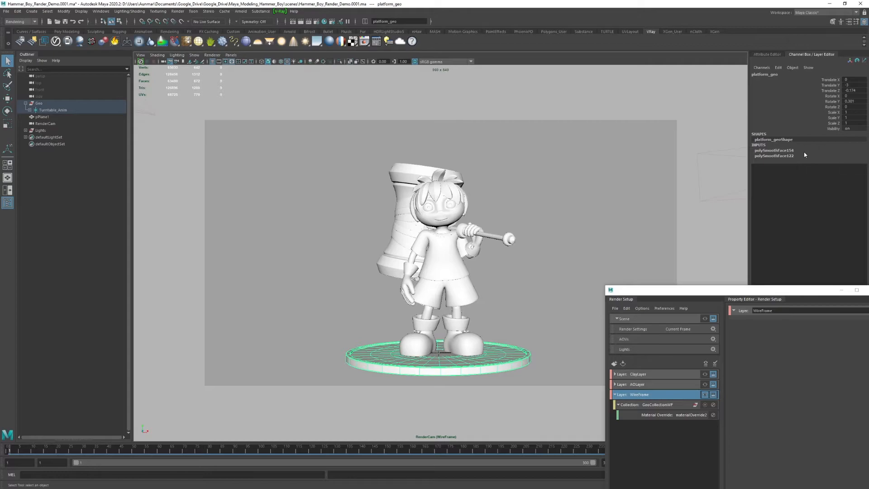
Render the WireFrame layer with V-Ray and bring up Render Settings
left_click(773, 150)
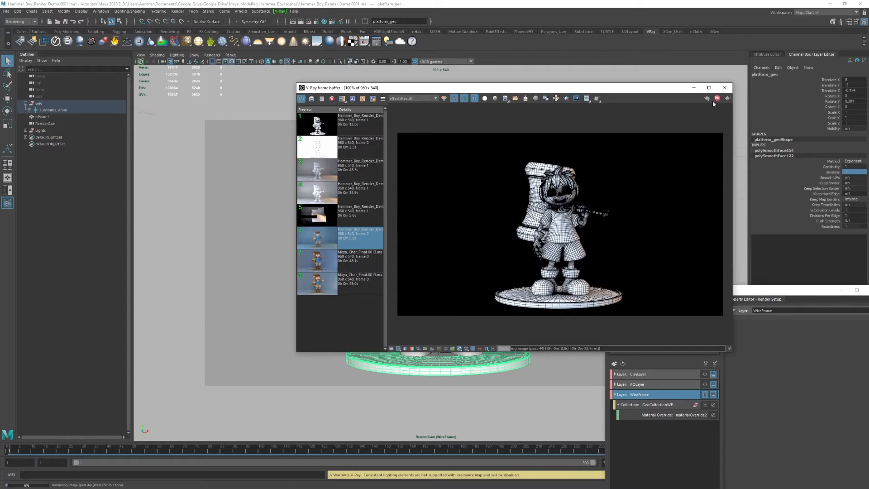
left_click_drag(498, 88, 432, 92)
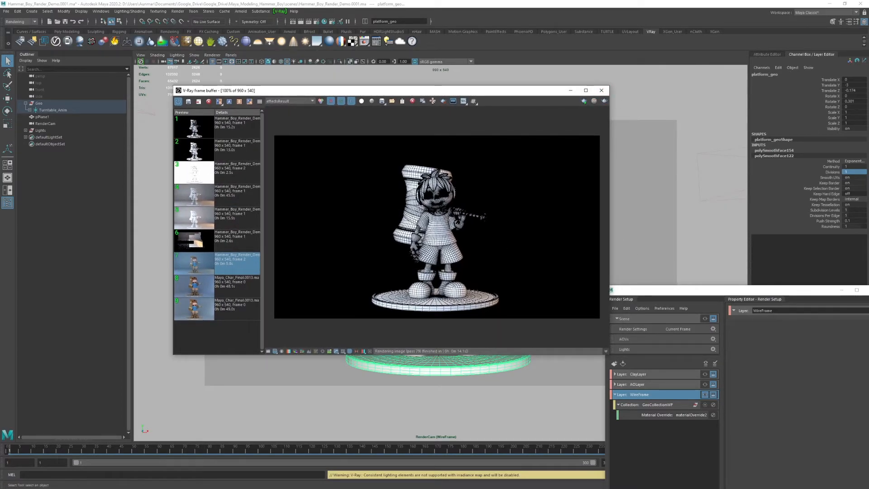
left_click(601, 91)
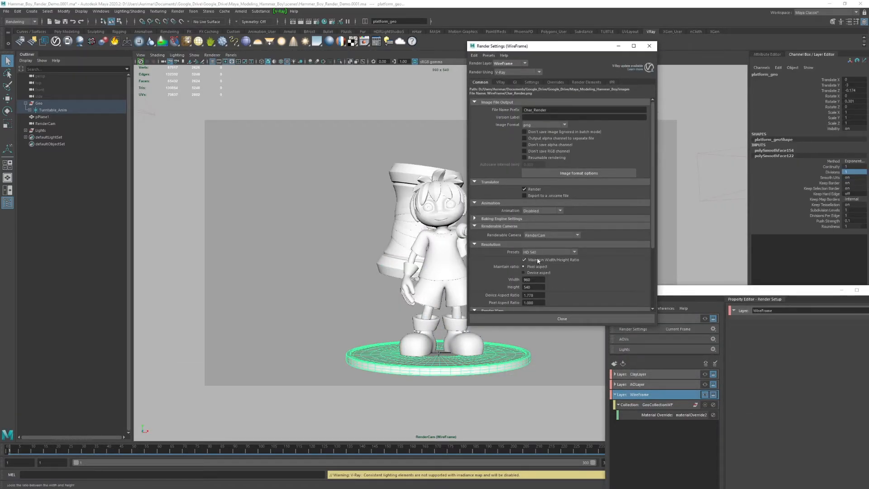
Set the V-Ray image sampler type to Bucket
left_click(499, 83)
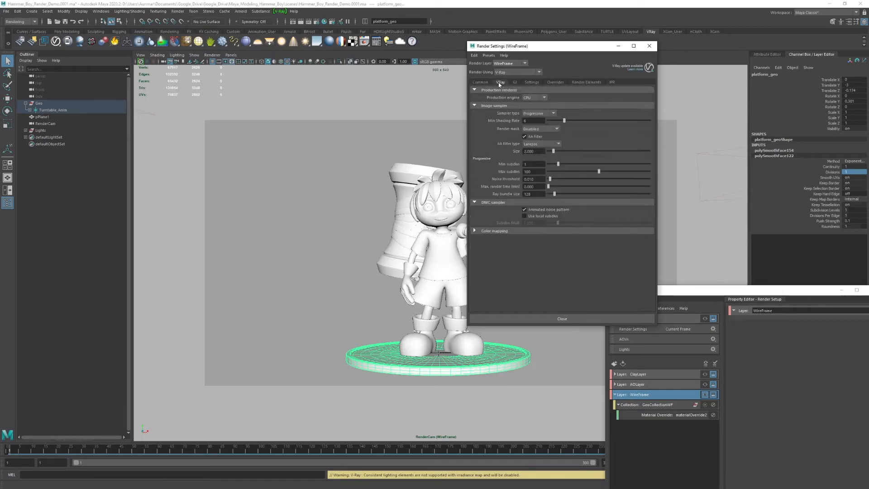
left_click(537, 113)
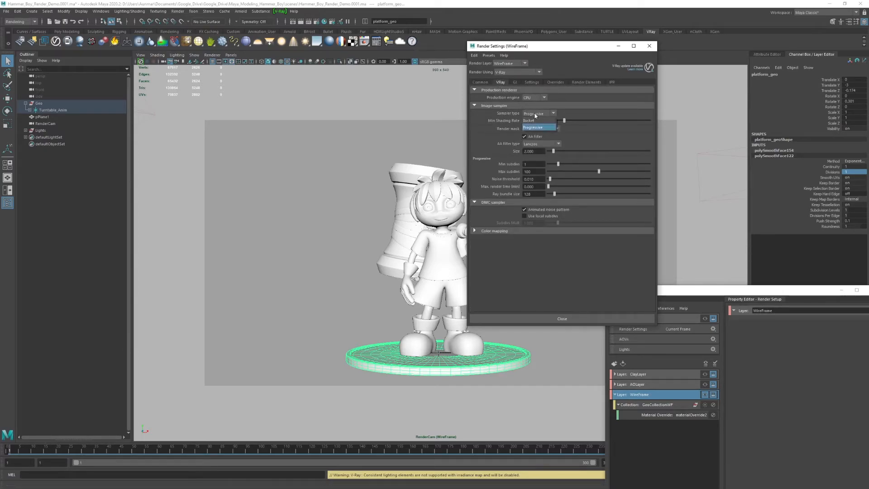
left_click(532, 120)
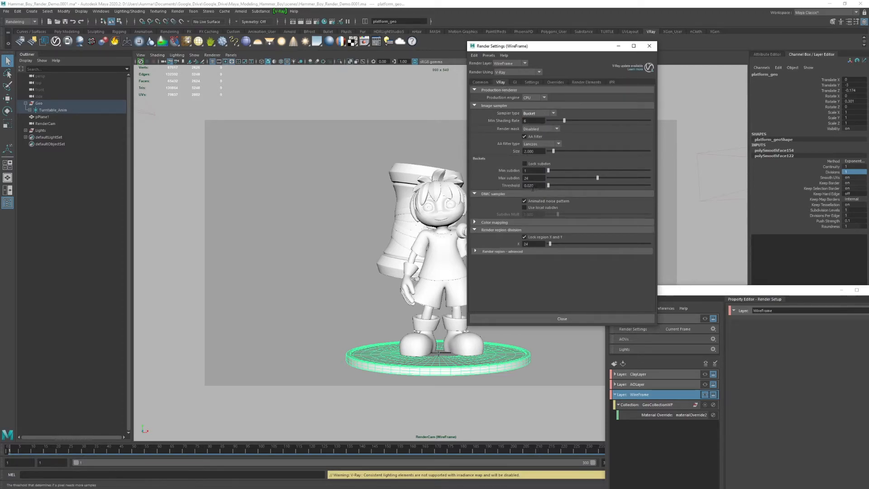
Try the Medium irradiance map preset, then keep it on Low
left_click(516, 82)
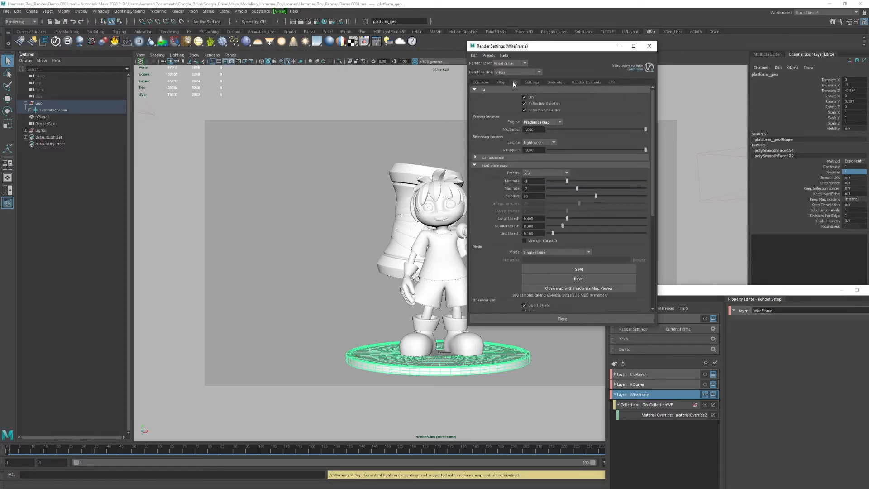
left_click(560, 172)
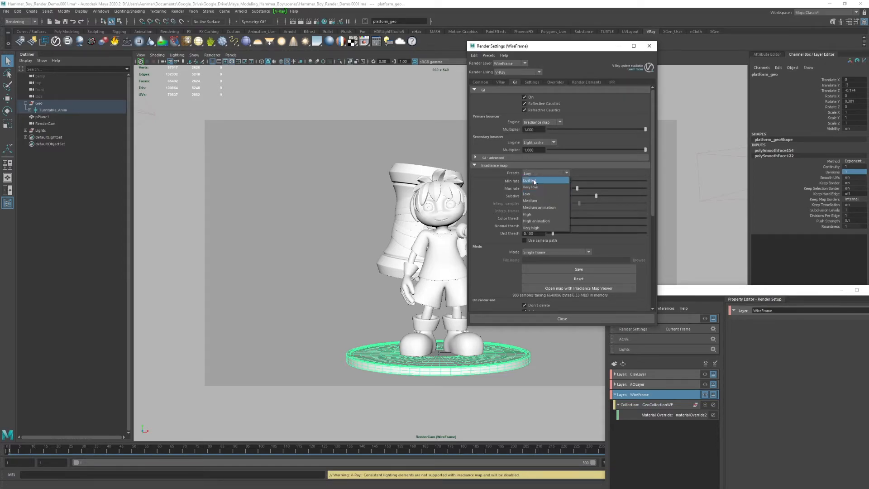
left_click(531, 200)
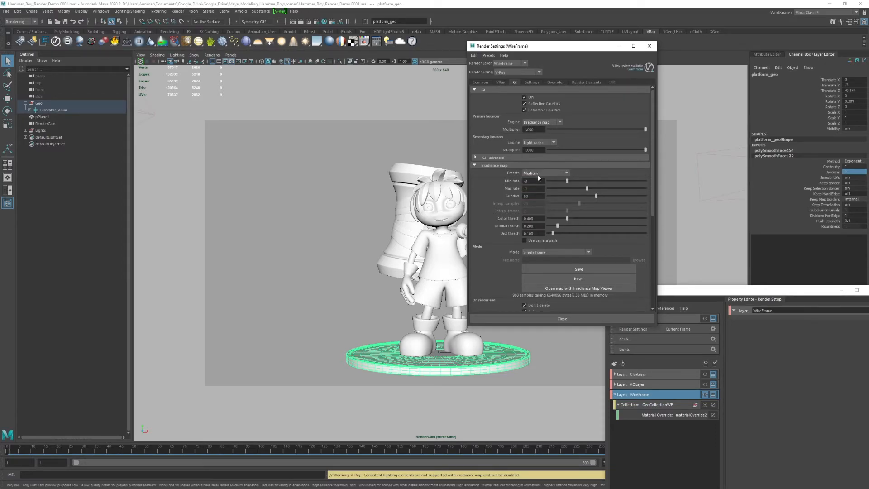
left_click(546, 172)
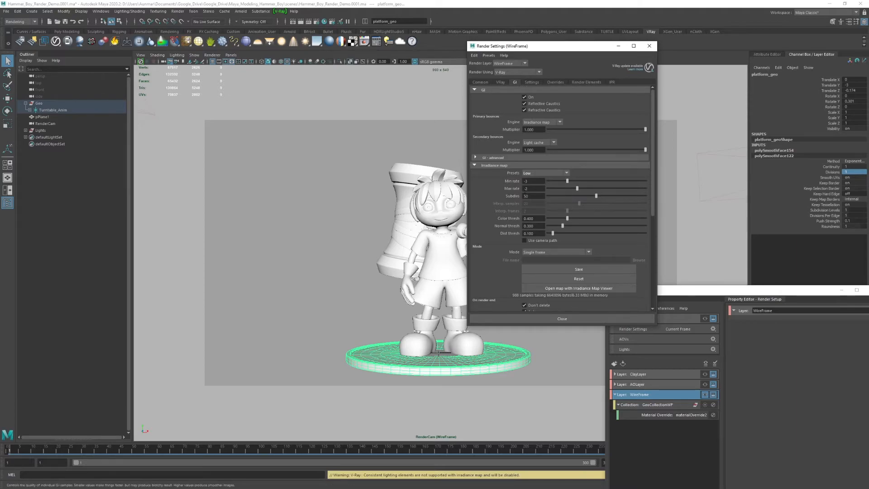
scroll("down", 3)
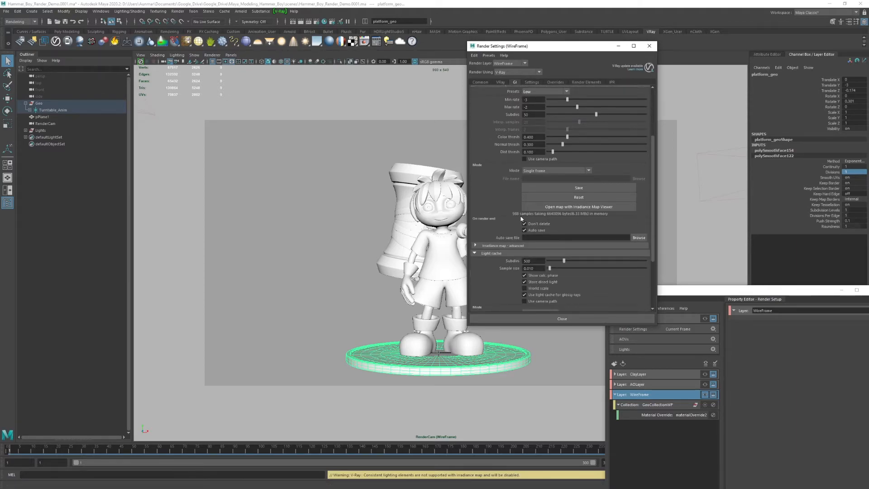
left_click(532, 82)
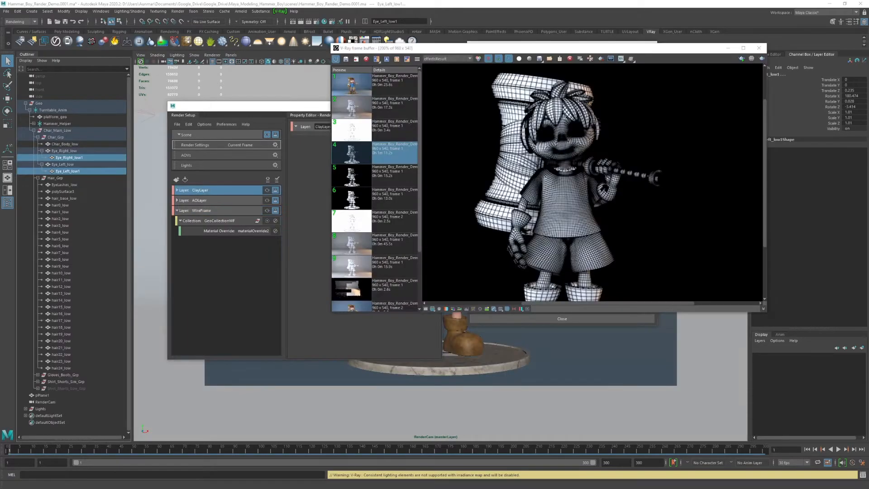
mouse_move(570, 145)
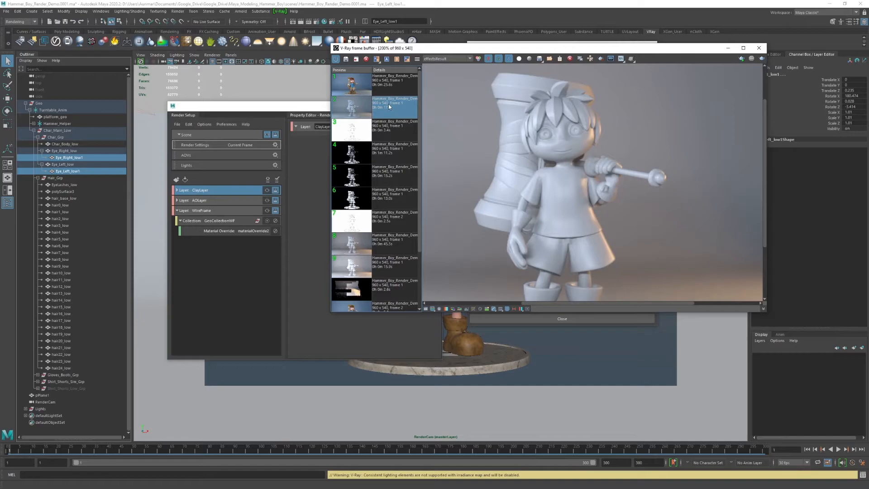
Show the earlier clay render from the frame buffer history
left_click(351, 105)
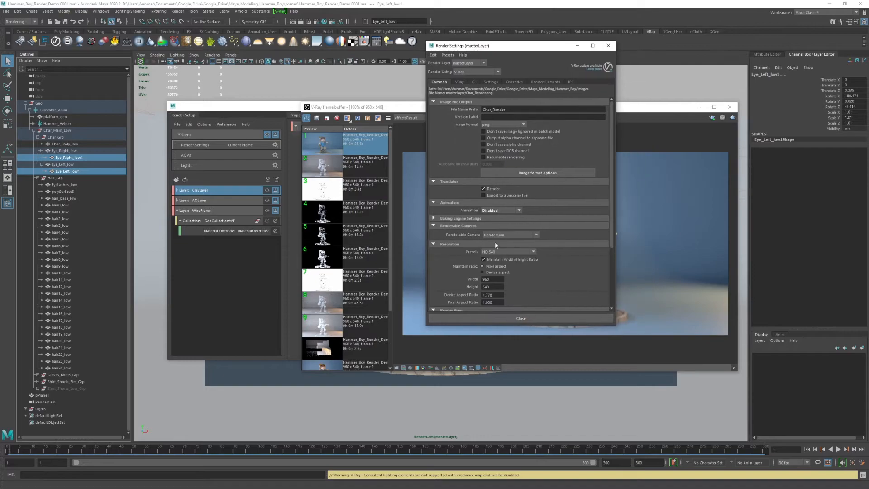
mouse_move(490, 210)
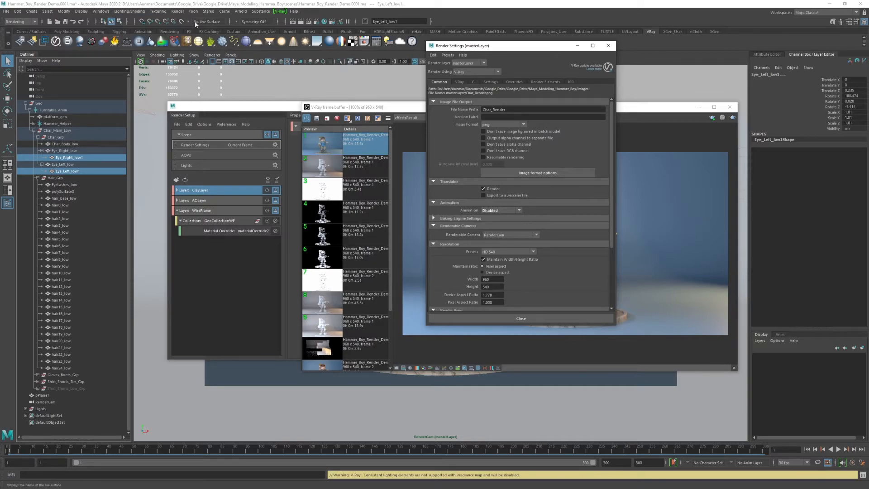
mouse_move(578, 100)
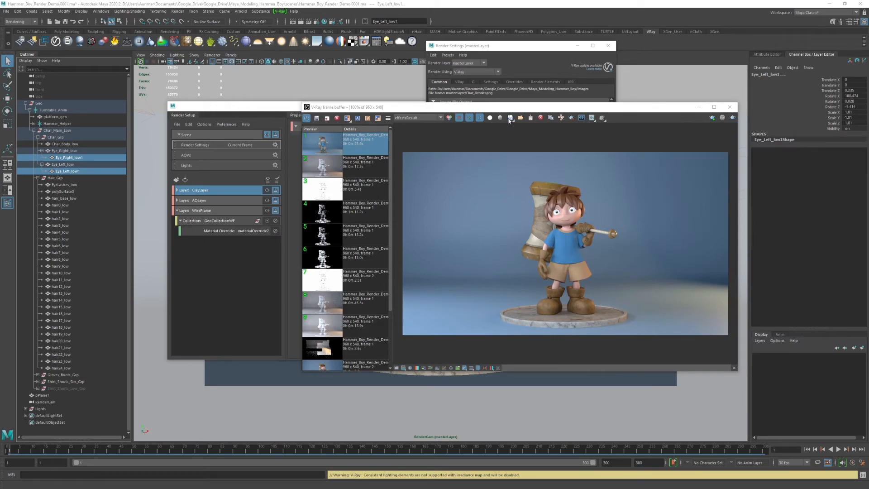
Save the finished renders as image files from the V-Ray Frame Buffer
left_click(509, 118)
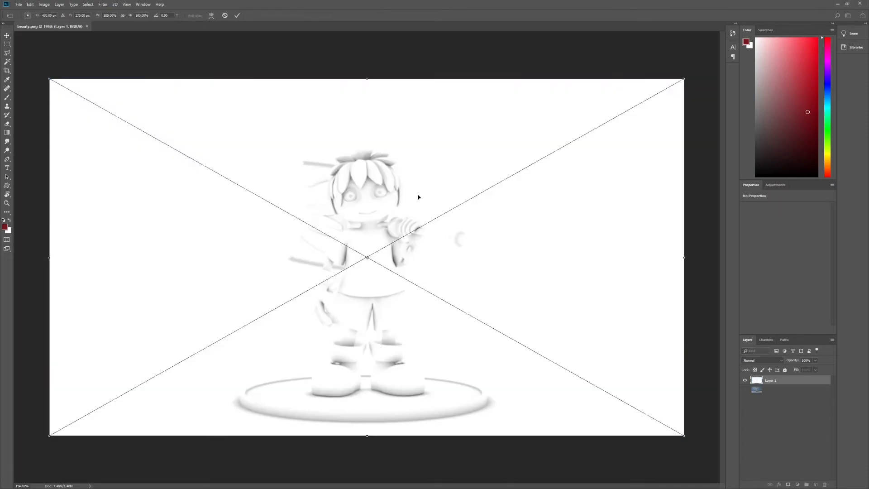
Confirm the ambient_occlusion placement so it sits as a layer above the beauty render
left_click(236, 15)
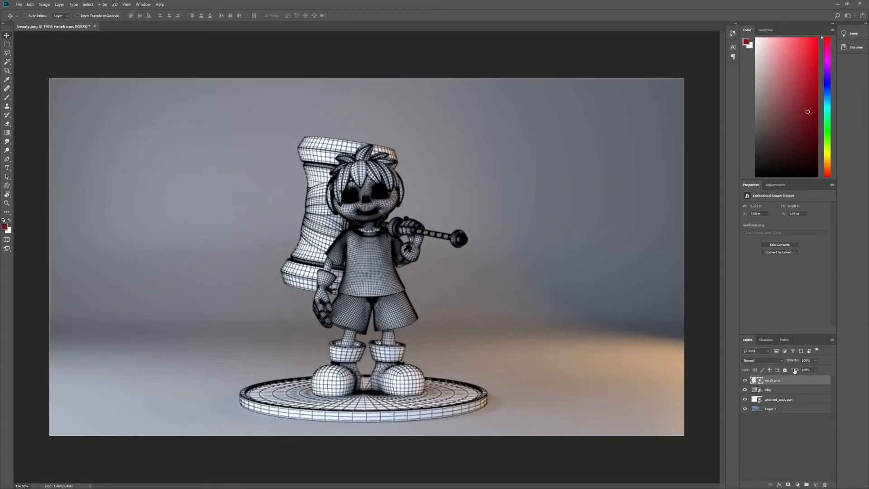
double_click(776, 380)
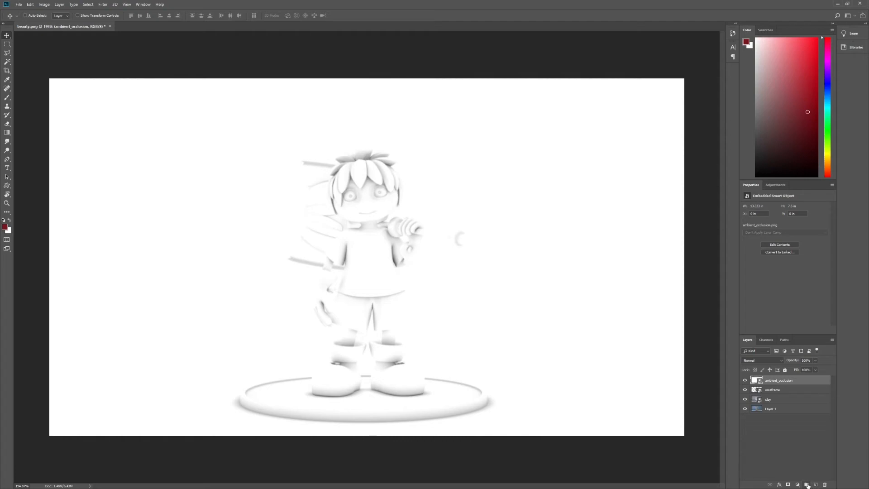
Group the wireframe and clay layers and rename the base layer 'textured'
left_click(807, 483)
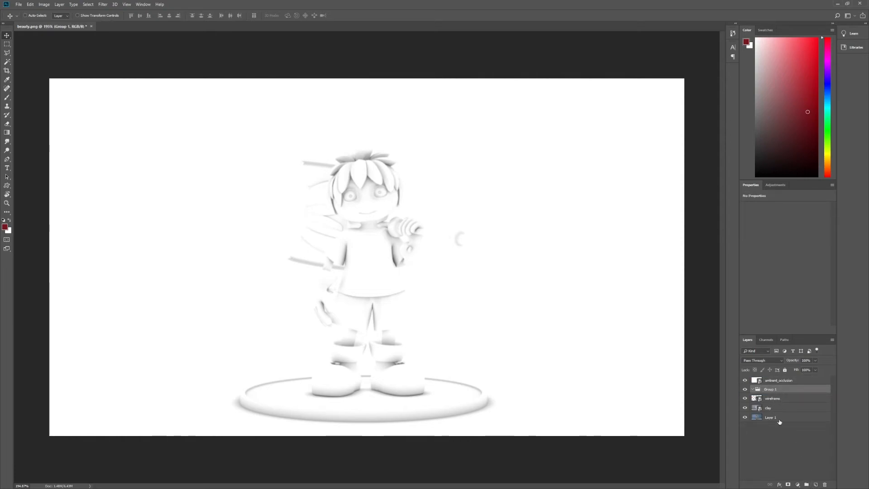
left_click(772, 398)
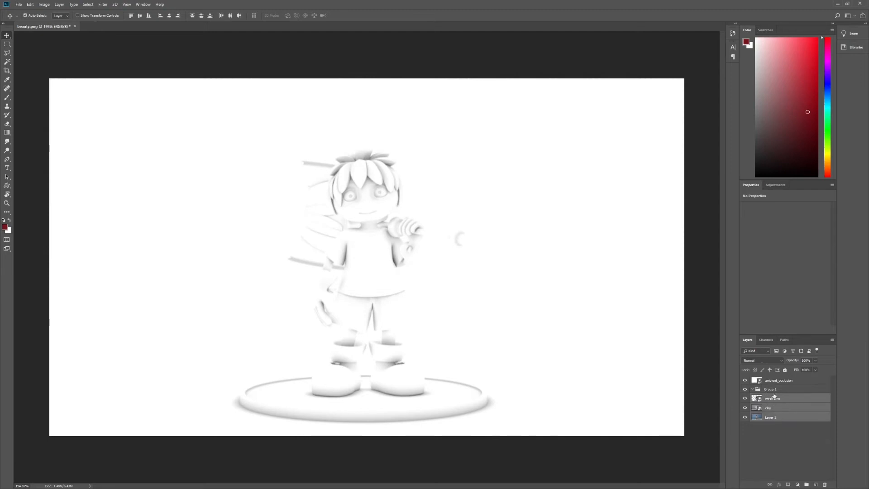
left_click(776, 417)
type("textured")
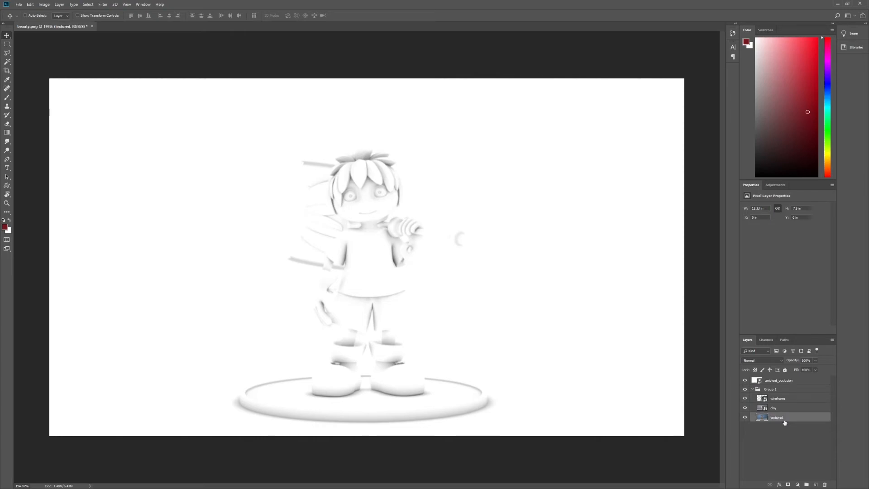
Set the ambient_occlusion layer to Multiply and hide the wireframe pass
left_click(779, 381)
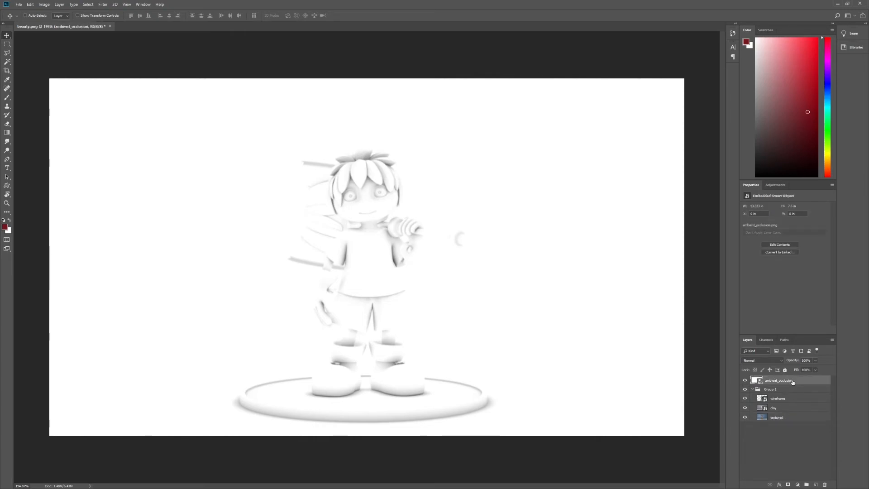
left_click(762, 360)
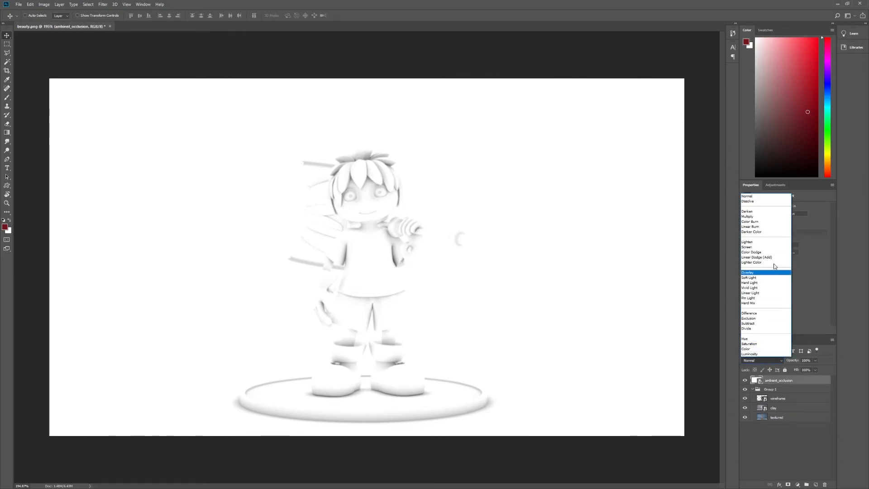
left_click(747, 216)
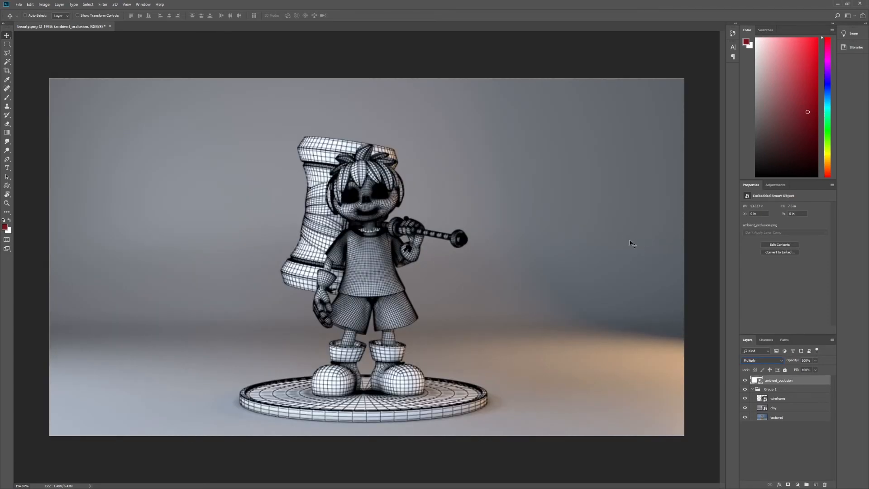
left_click(745, 399)
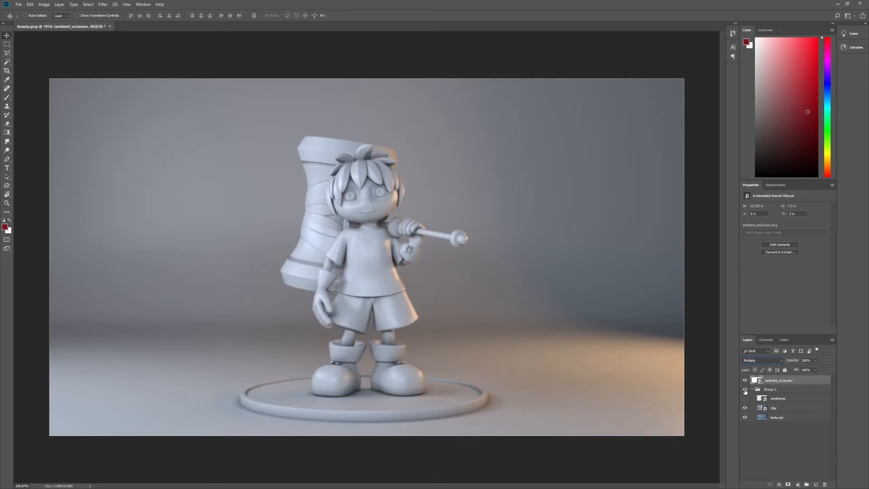
Hide the clay pass so the textured render shows beneath the multiplied occlusion
left_click(745, 398)
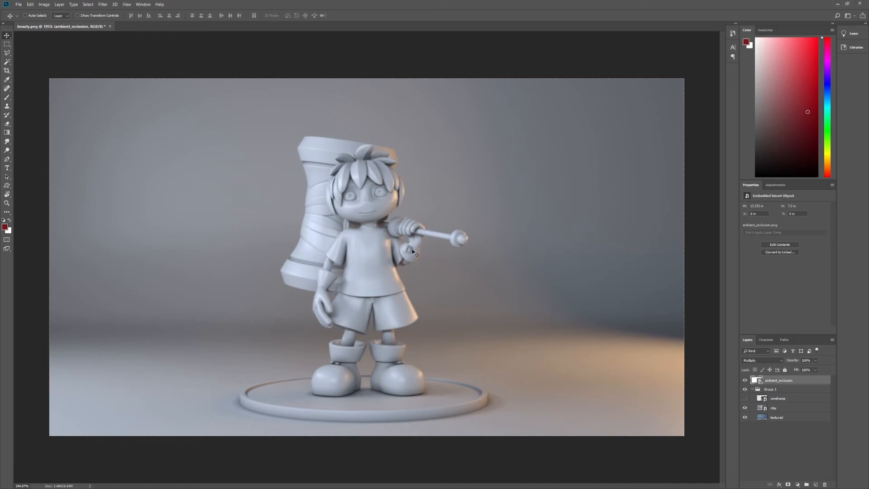
mouse_move(415, 253)
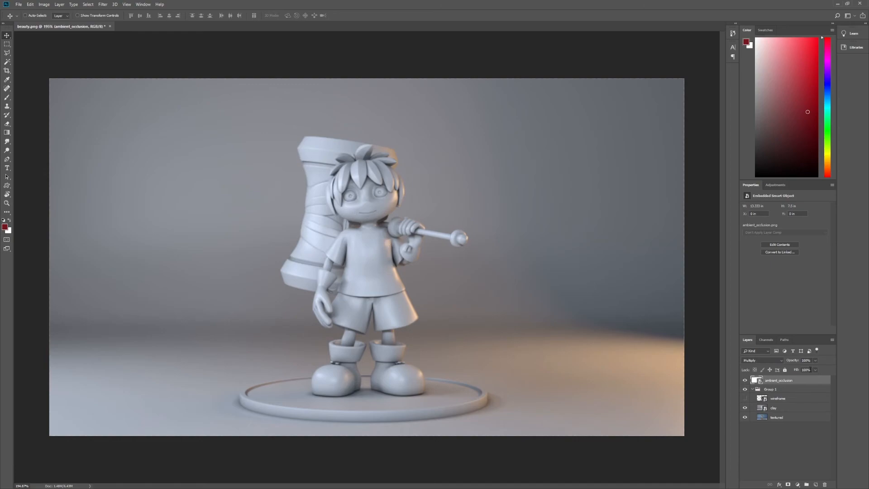
left_click(745, 411)
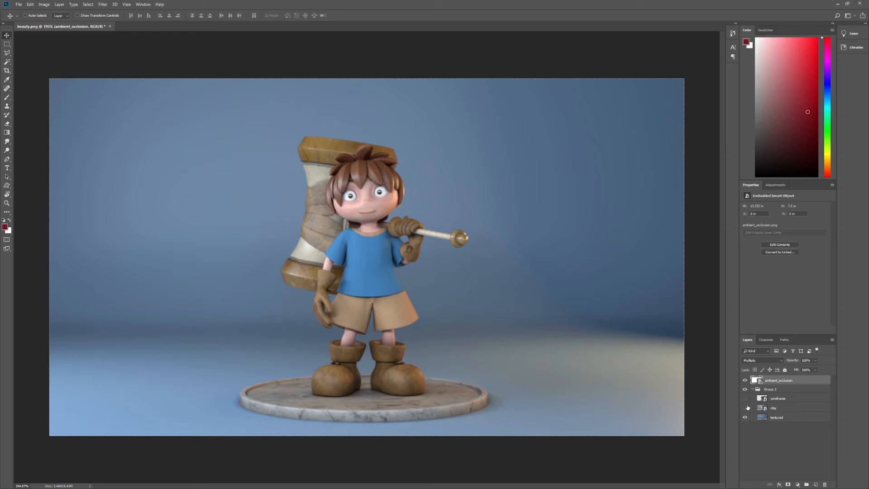
Show the wireframe pass, try Multiply on it, then return it to Normal blending
left_click(745, 399)
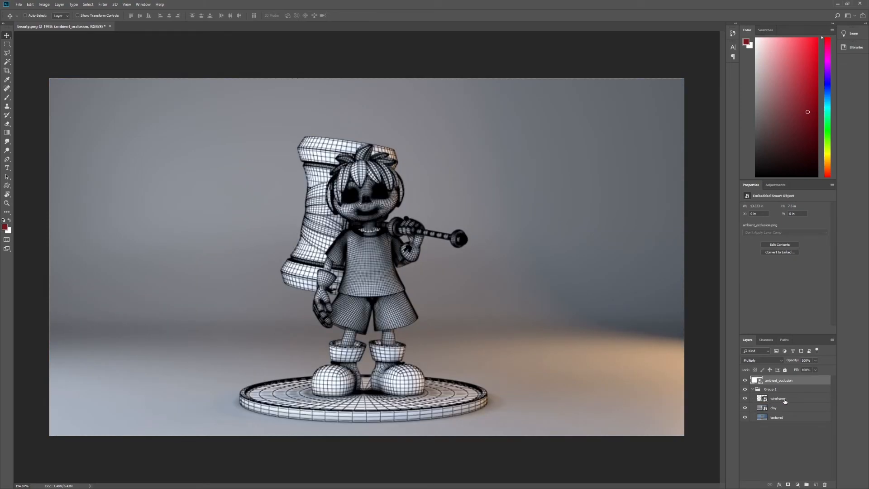
left_click(760, 361)
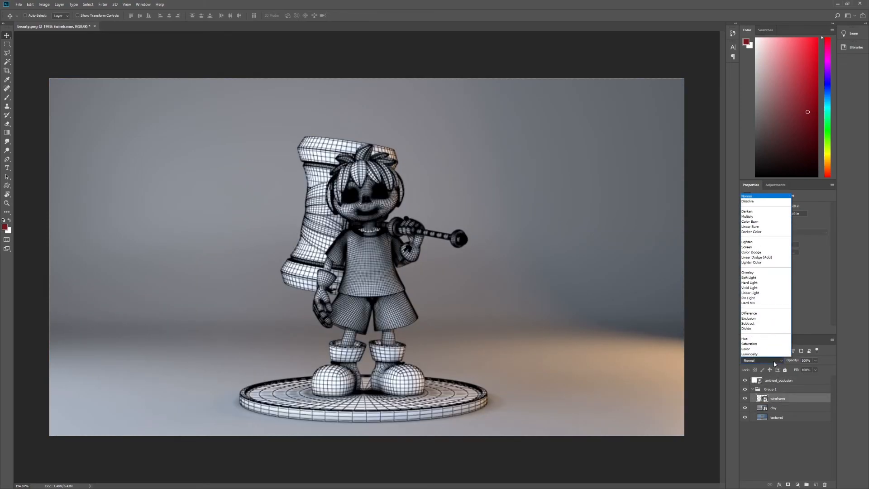
left_click(747, 217)
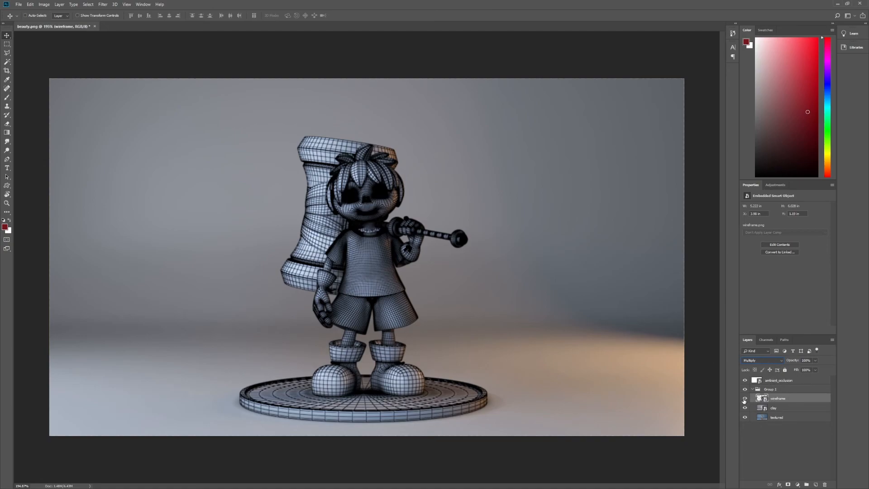
left_click(761, 360)
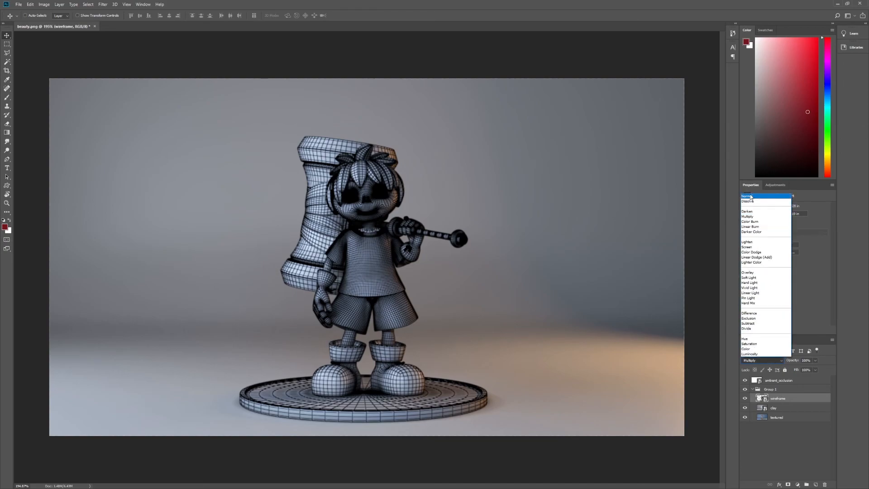
left_click(748, 196)
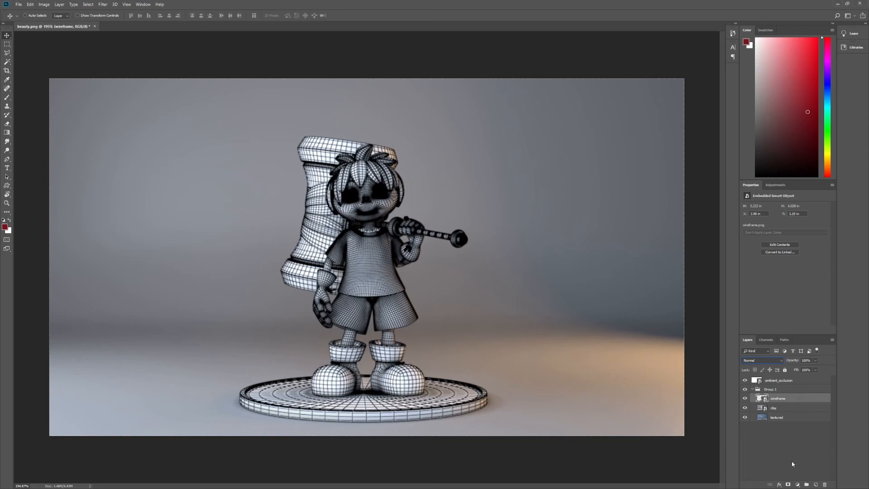
left_click(6, 53)
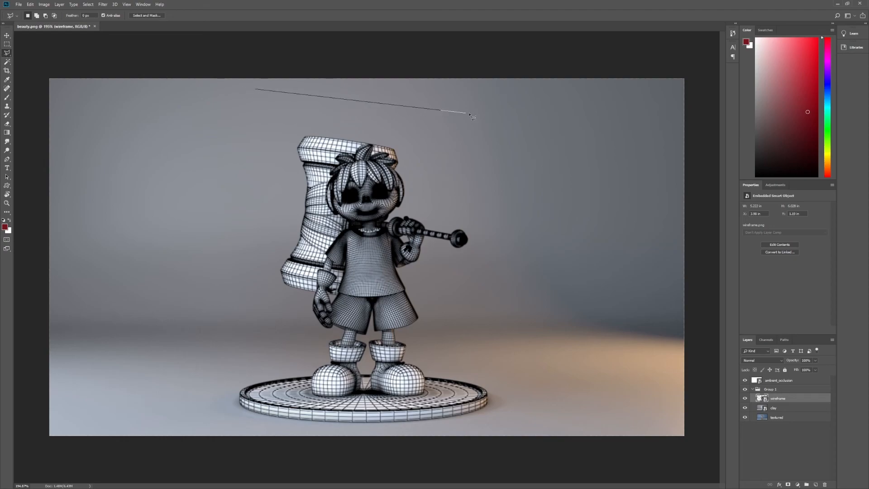
Outline the upper body and hammer with the Polygonal Lasso and mask the wireframe with a feathered edge
left_click(280, 337)
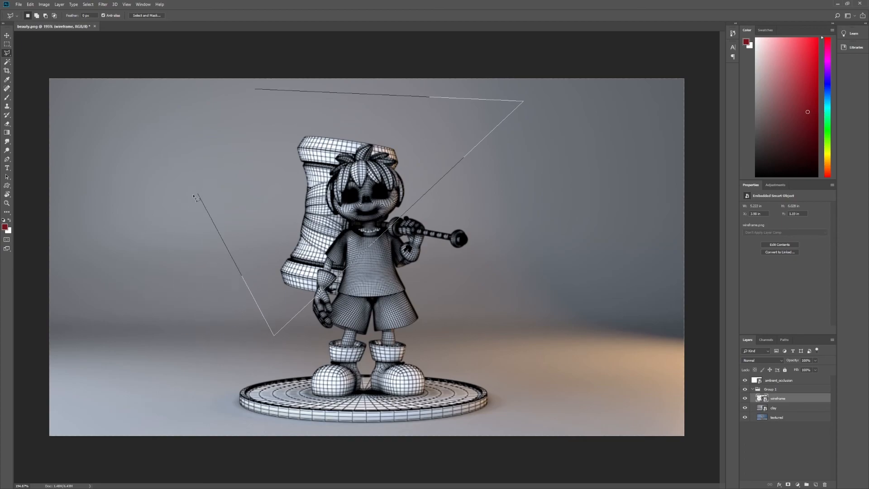
left_click(252, 92)
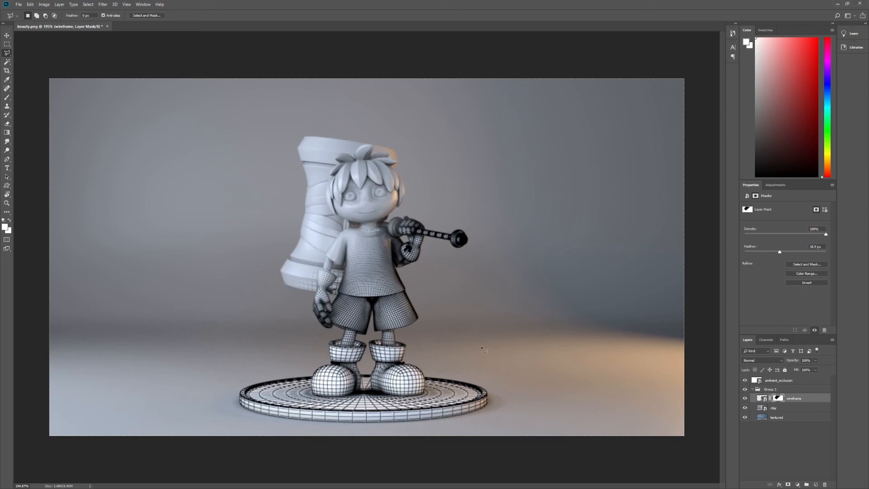
left_click(778, 381)
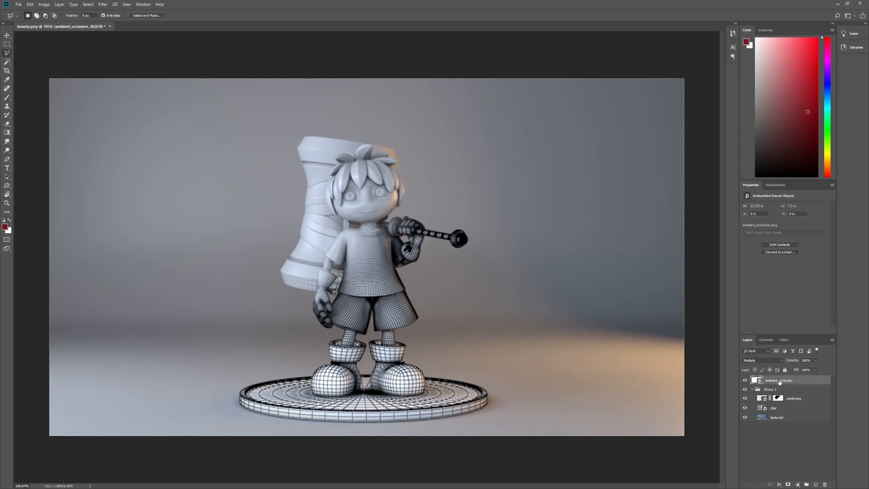
Hide the clay pass and test Multiply on the wireframe before keeping Normal blending
left_click(776, 409)
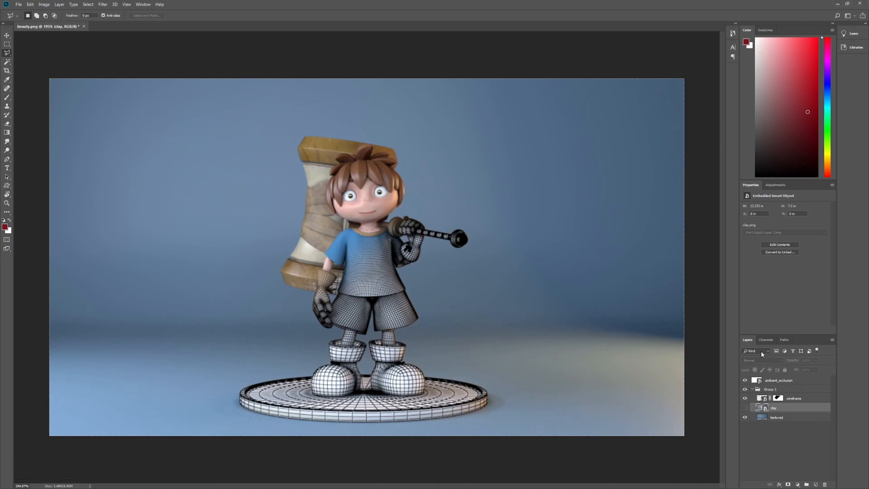
left_click(794, 398)
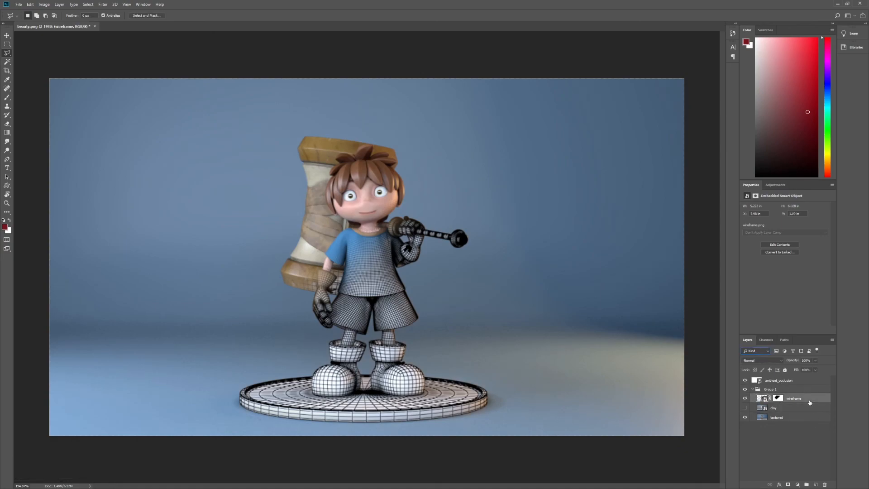
left_click(762, 360)
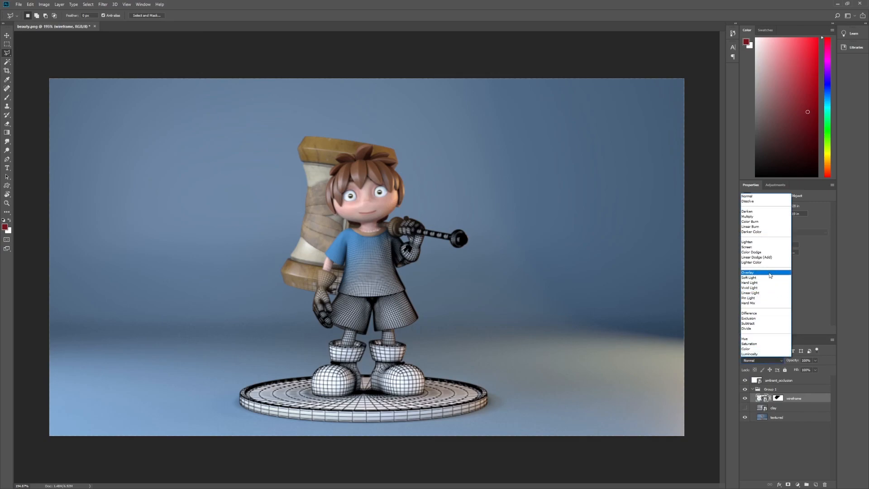
left_click(748, 216)
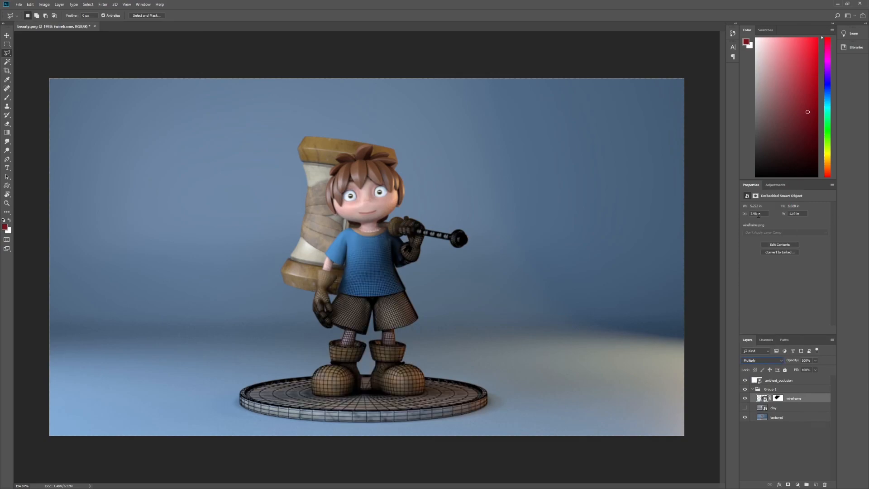
left_click(763, 360)
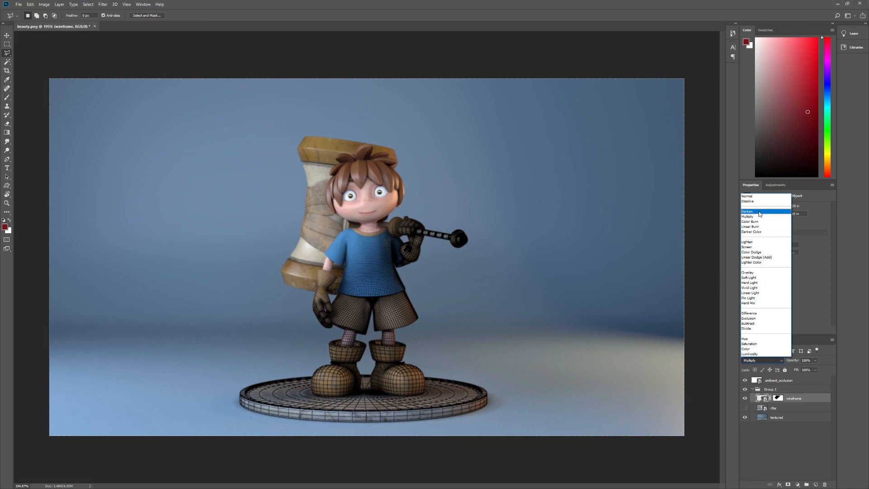
mouse_move(760, 196)
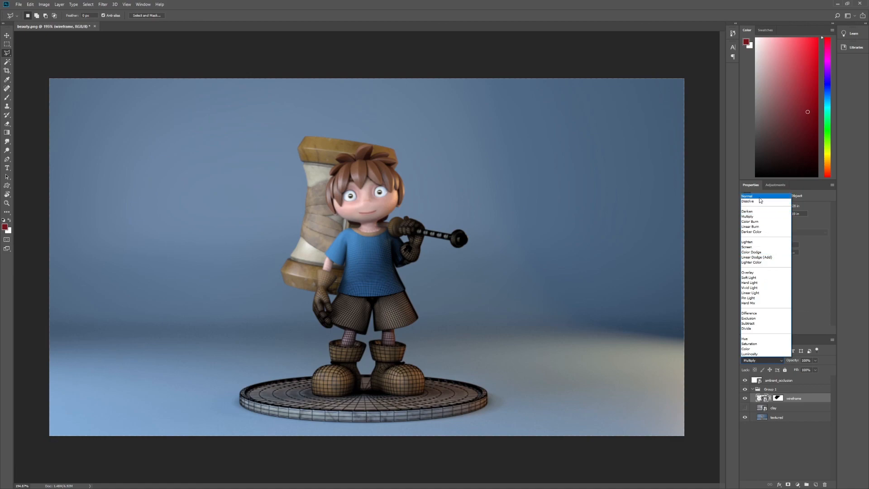
left_click(747, 195)
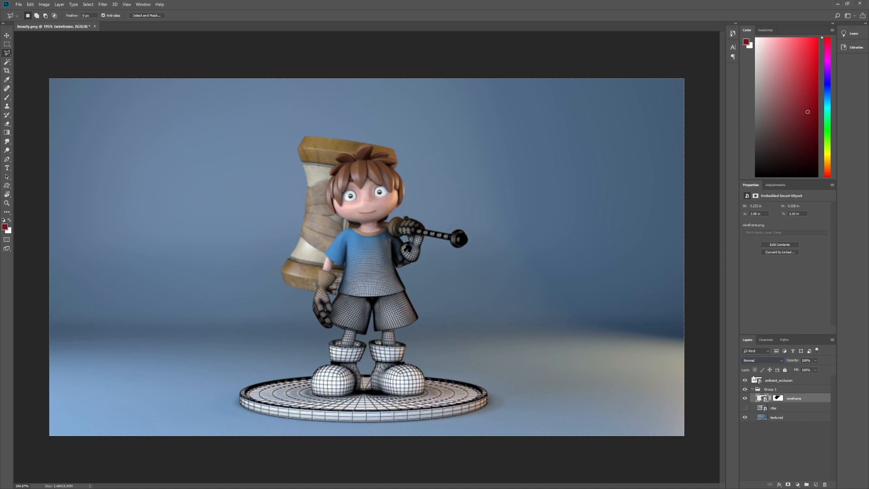
Toggle the clay pass and hide the wireframe, leaving the textured render with occlusion only
left_click(745, 398)
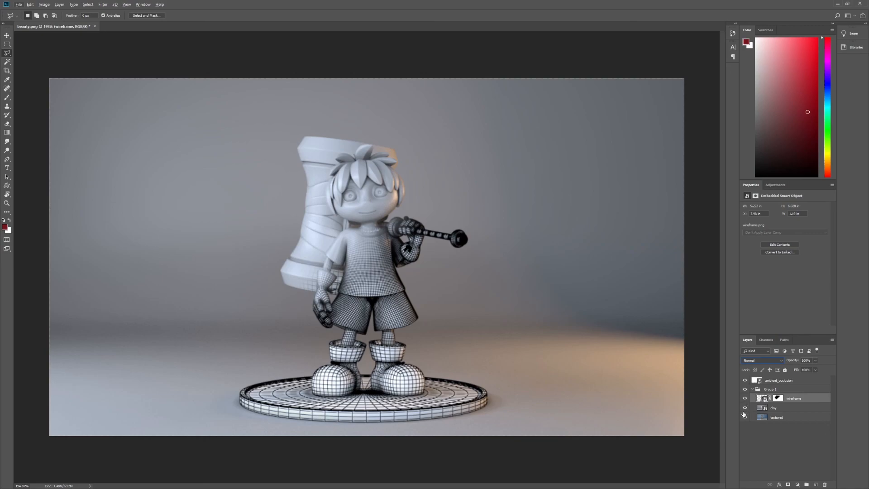
left_click(745, 409)
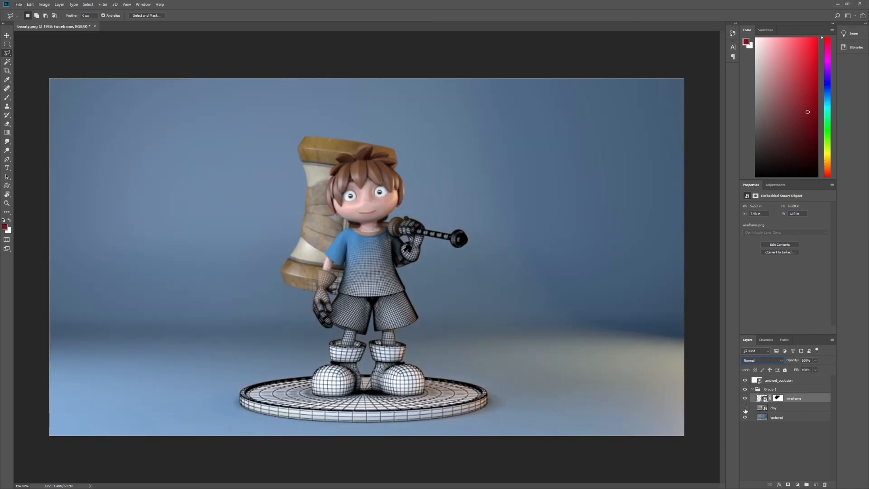
left_click(745, 399)
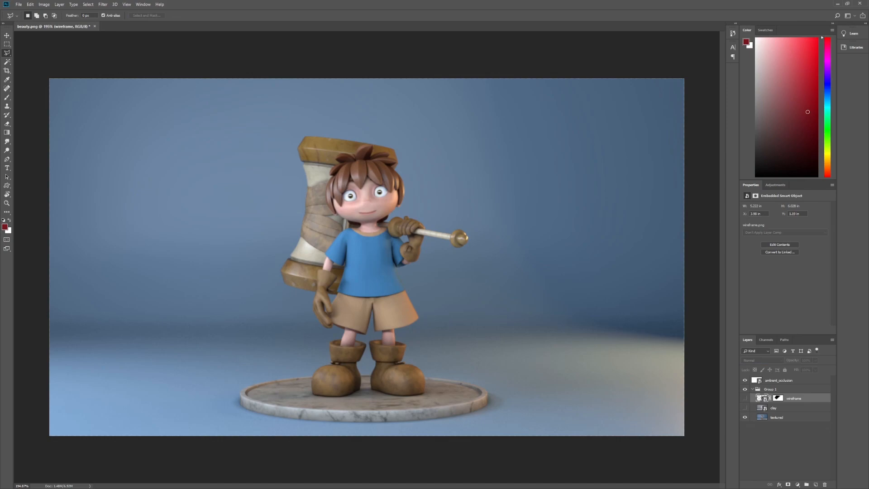
mouse_move(822, 220)
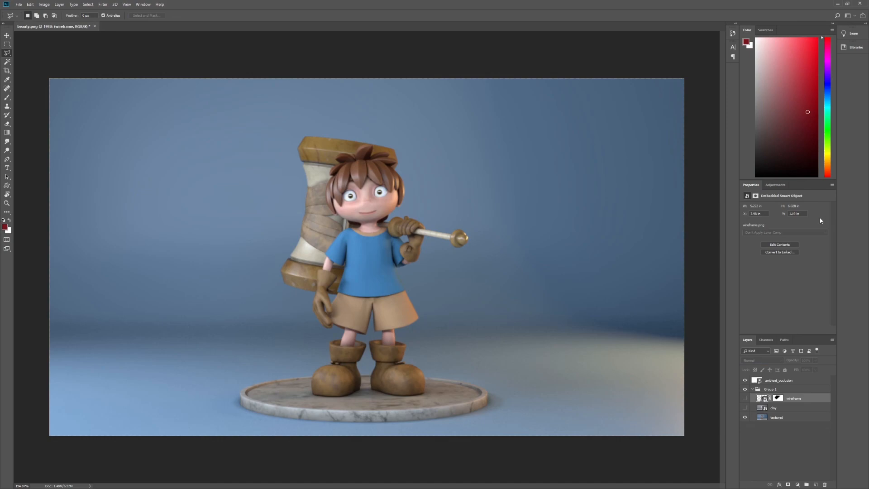